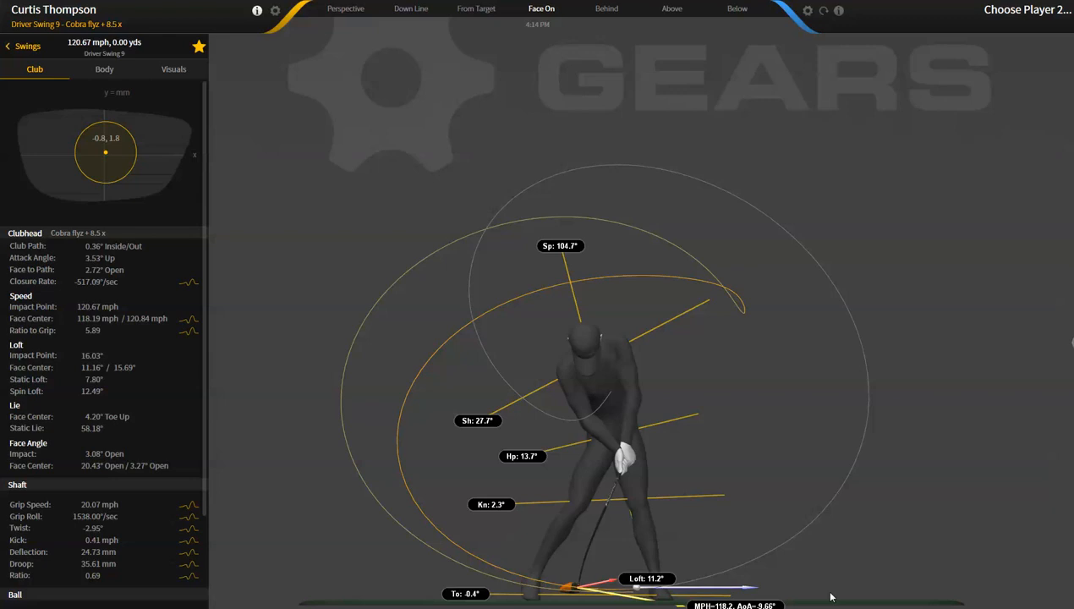
{"action": "mouse_move", "coordinate": [455, 499]}
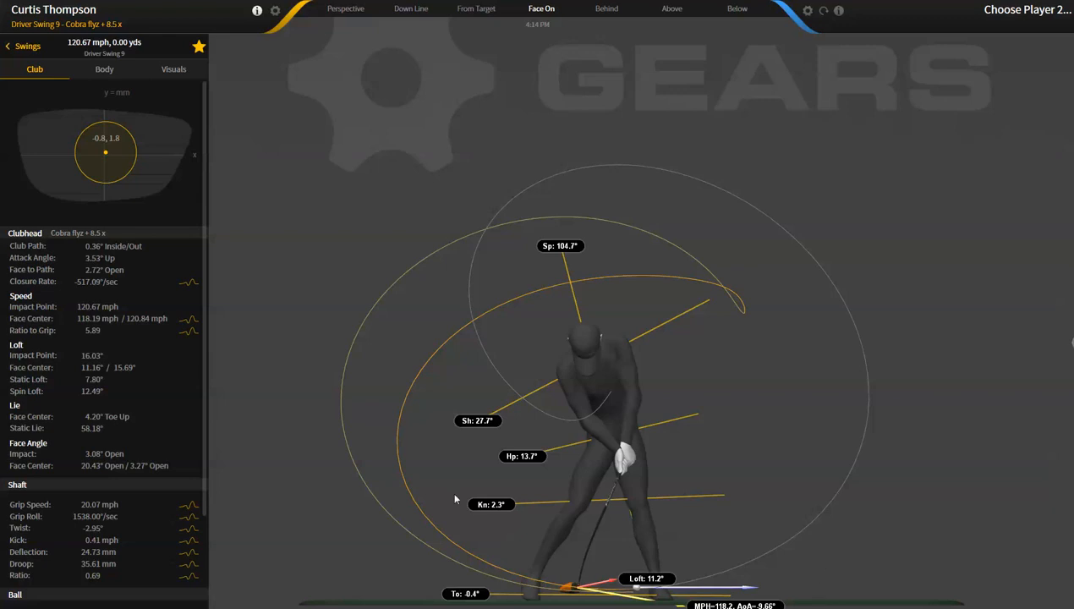
{"action": "mouse_move", "coordinate": [40, 249]}
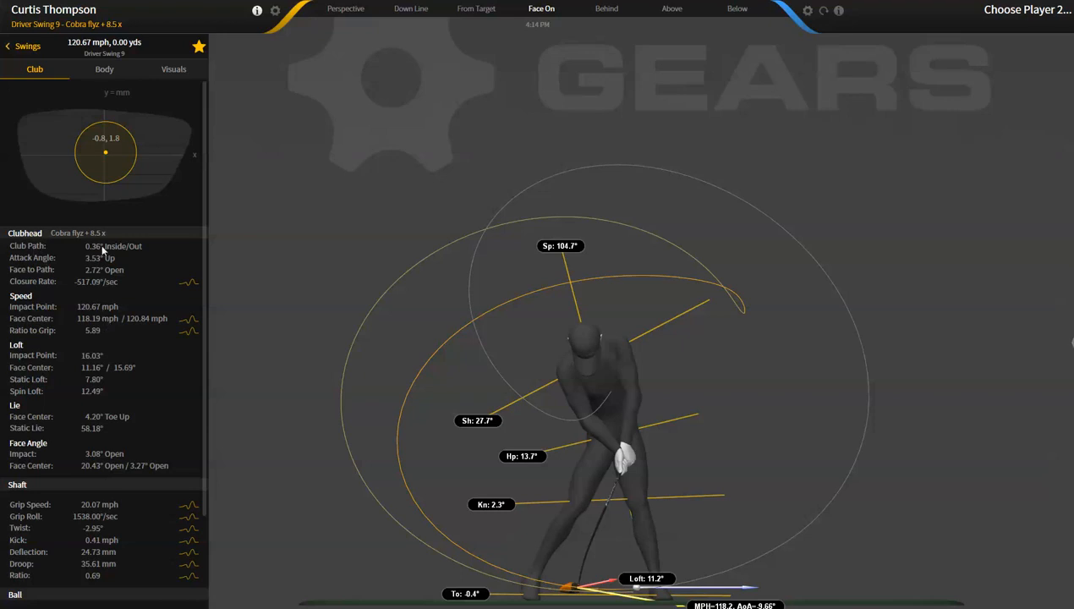
{"action": "mouse_move", "coordinate": [116, 510]}
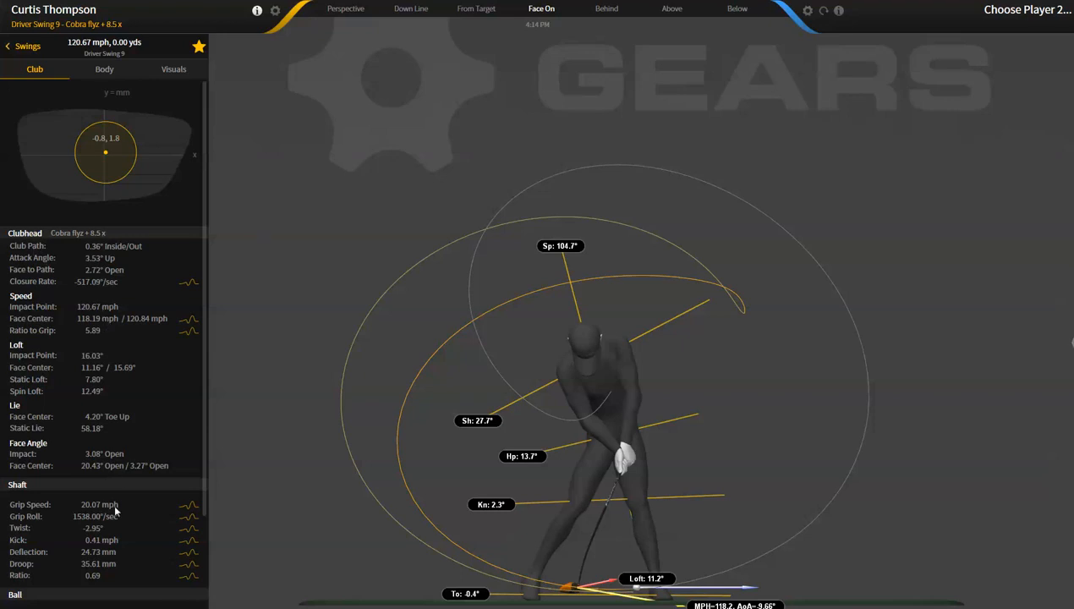
{"action": "mouse_move", "coordinate": [142, 557]}
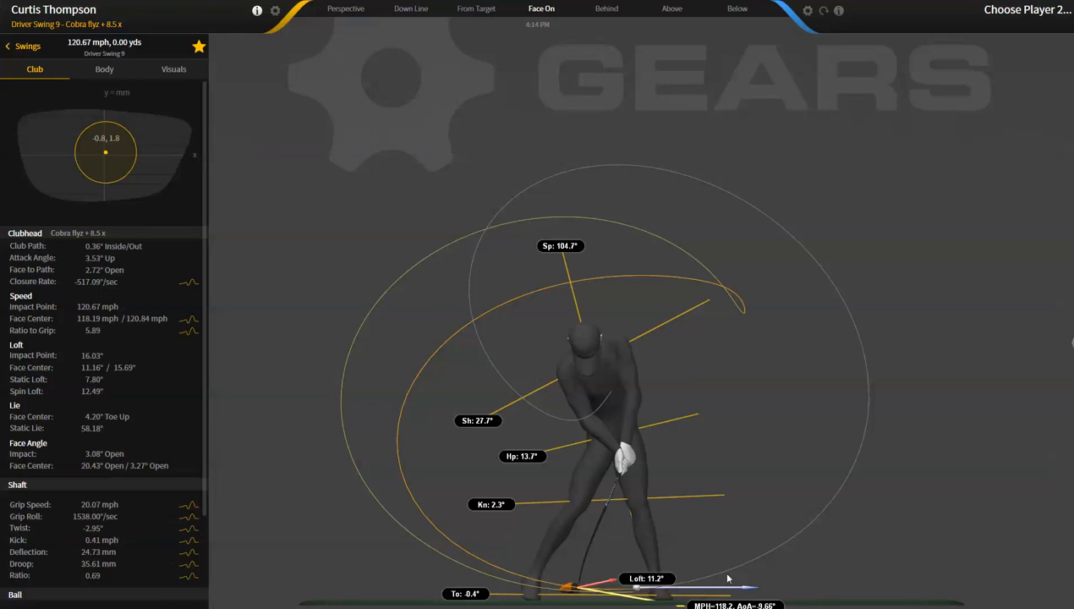
{"action": "mouse_move", "coordinate": [641, 577]}
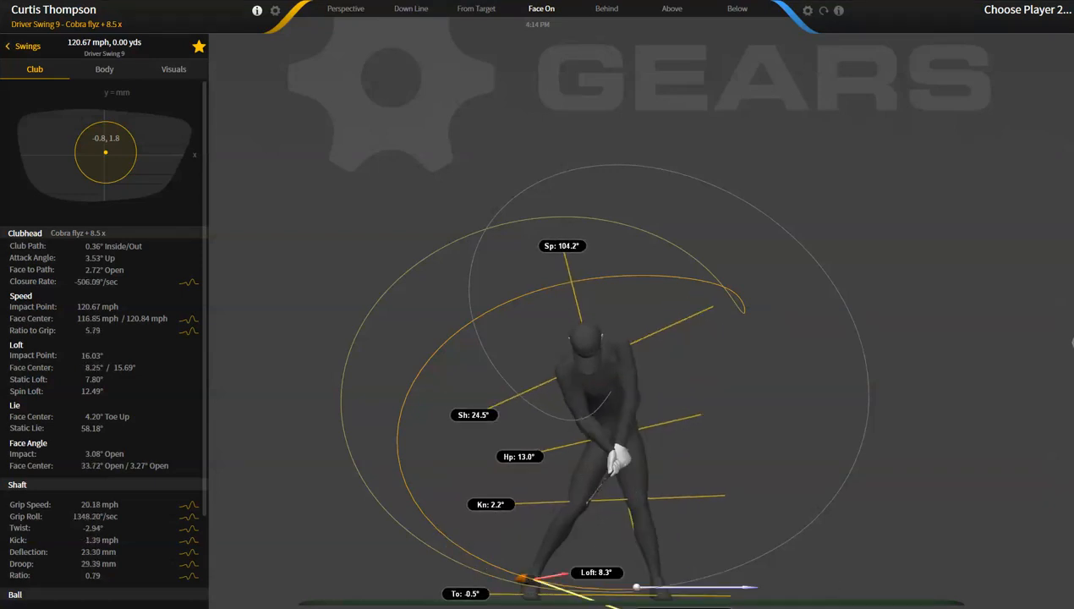
- Turn off the body-line angle overlays under Visuals and return to the Club metrics readouts
{"action": "left_click", "coordinate": [173, 69]}
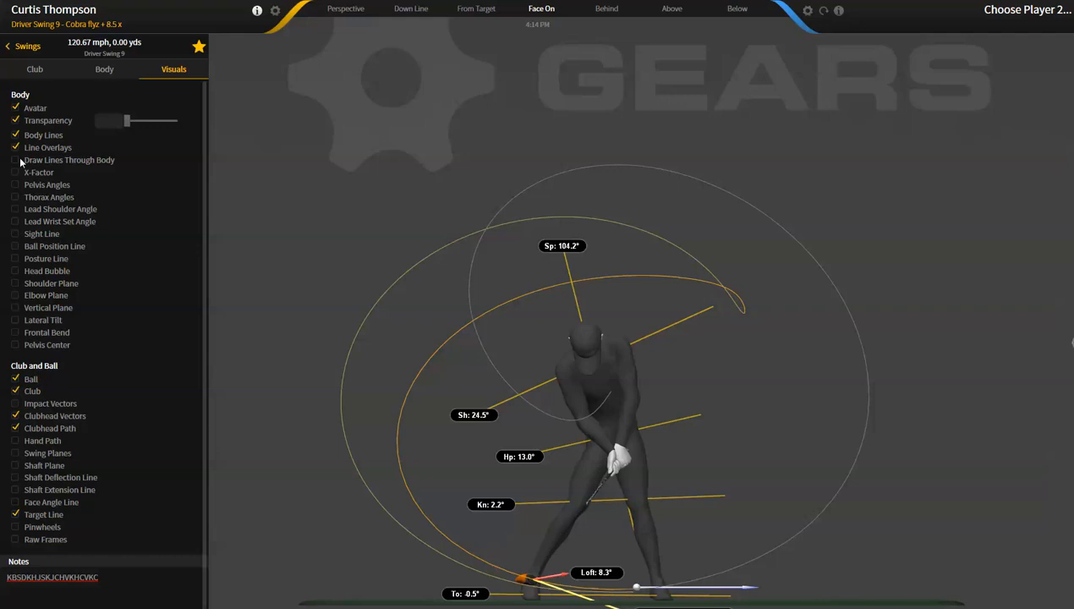
{"action": "left_click", "coordinate": [15, 147]}
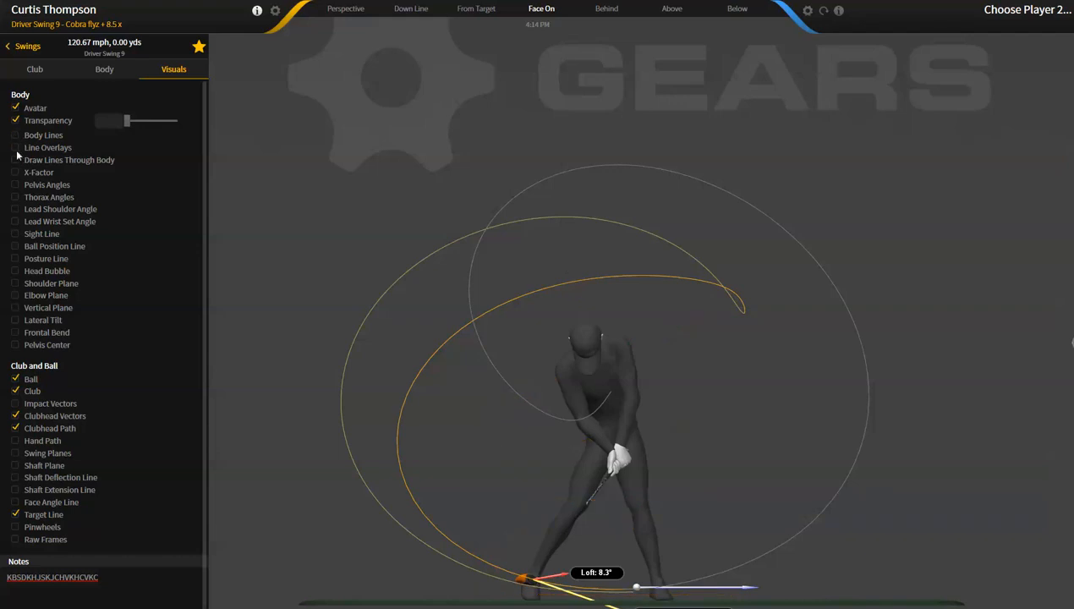
{"action": "left_click", "coordinate": [34, 69]}
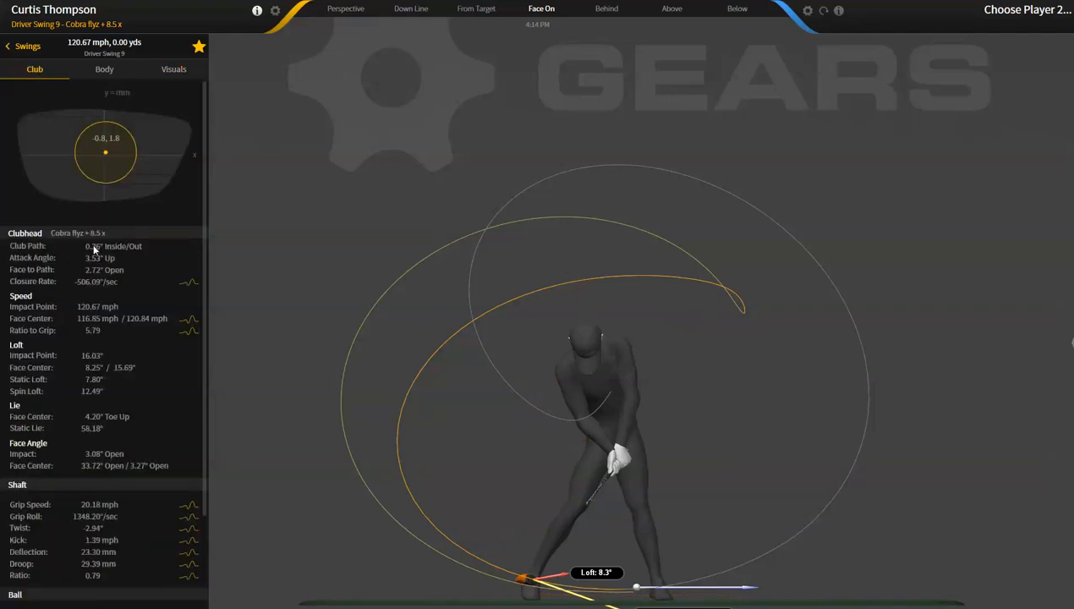
{"action": "mouse_move", "coordinate": [100, 246]}
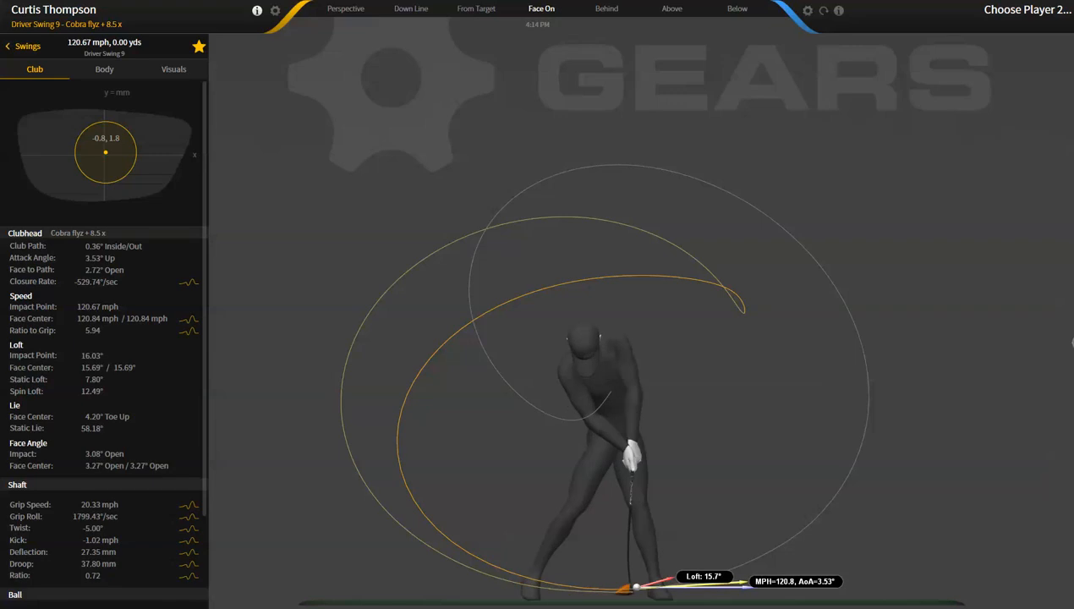
{"action": "mouse_move", "coordinate": [92, 63]}
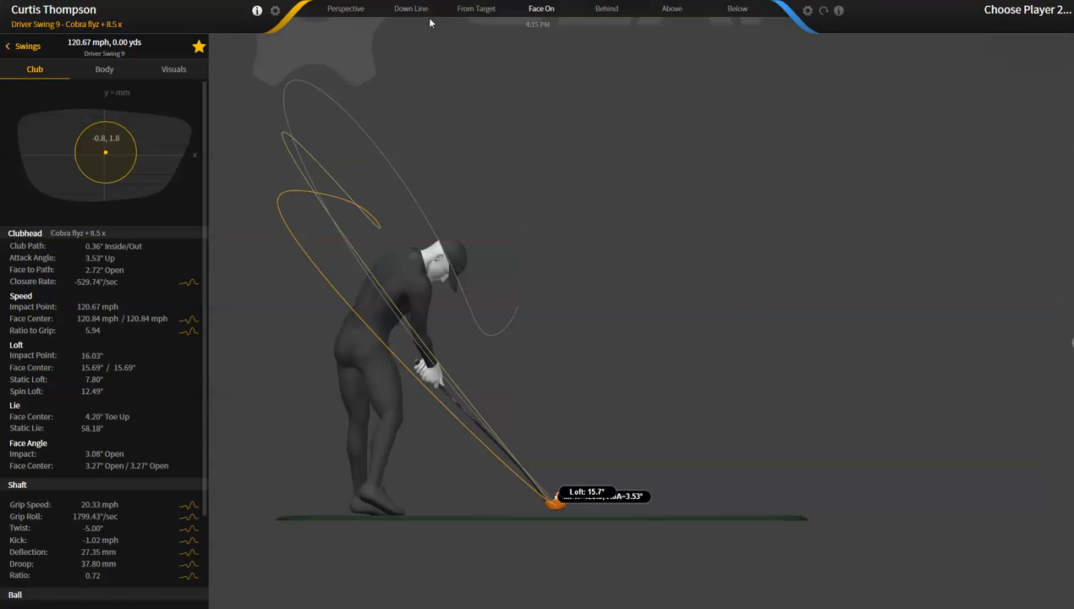
- Review Driver Swing 9 from the Down Line camera, then switch back to Face On
{"action": "left_click", "coordinate": [410, 8]}
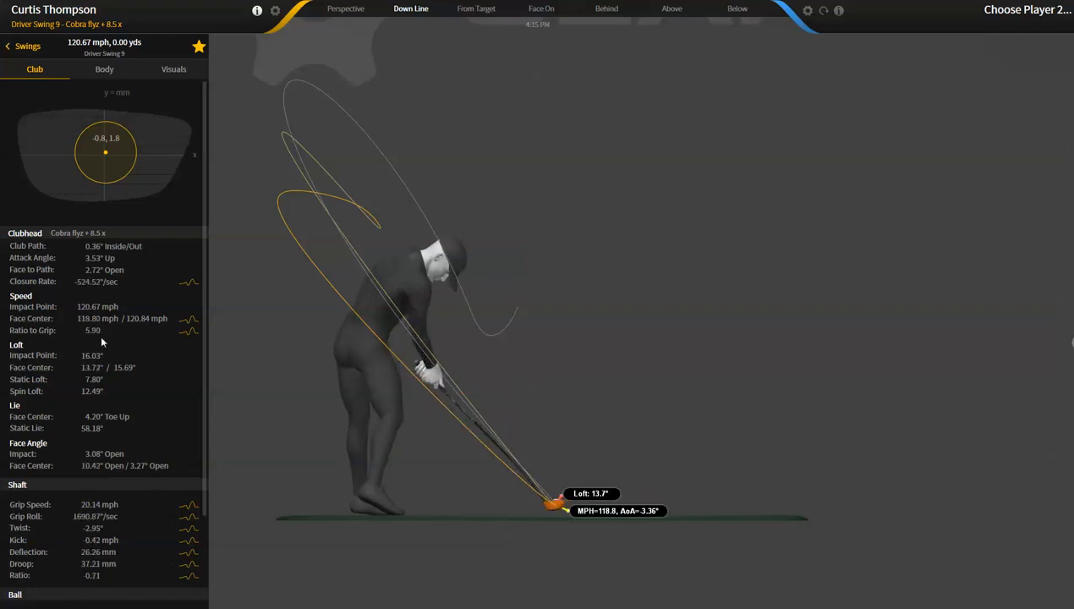
{"action": "left_click", "coordinate": [540, 9]}
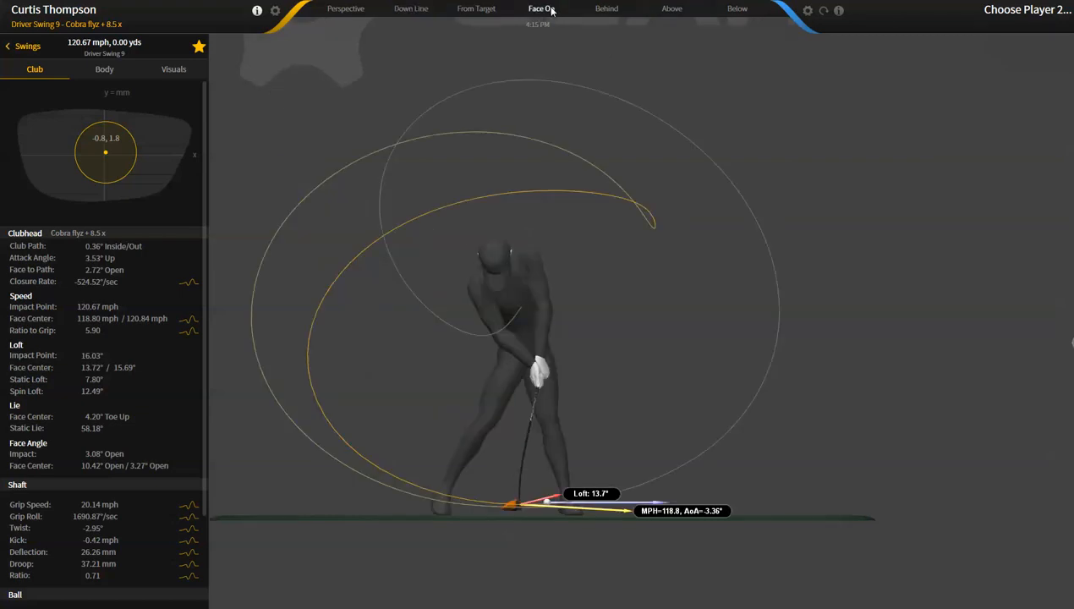
{"action": "left_click", "coordinate": [541, 10]}
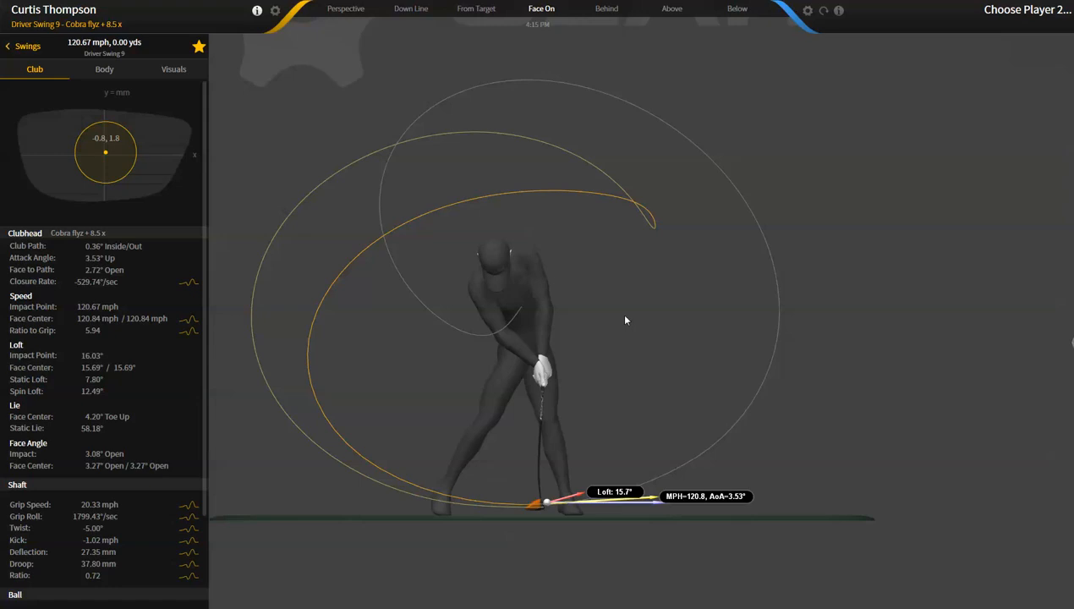
{"action": "mouse_move", "coordinate": [124, 454]}
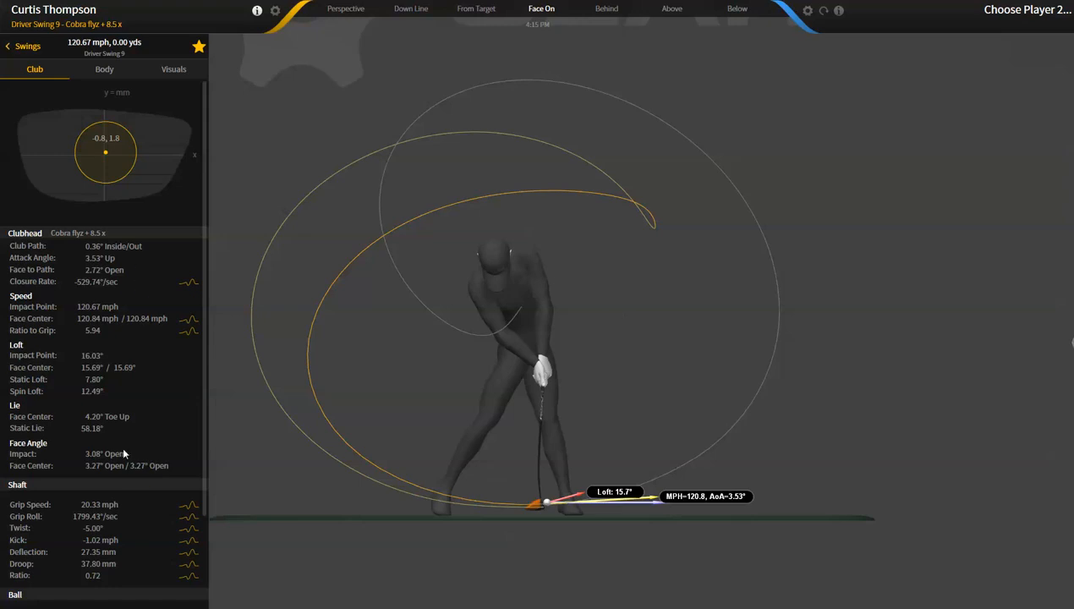
{"action": "mouse_move", "coordinate": [392, 605]}
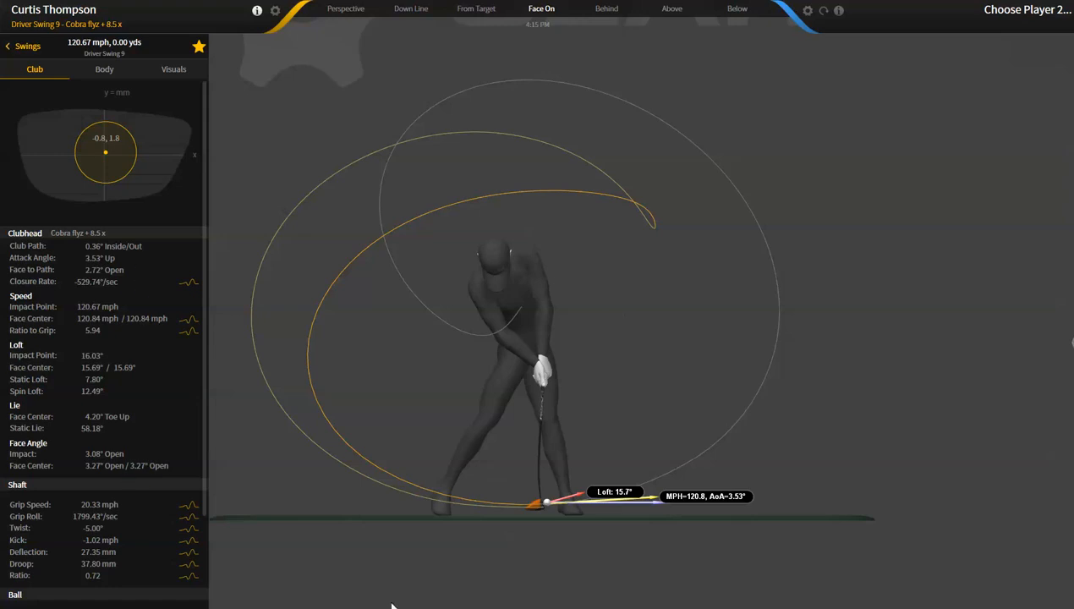
{"action": "mouse_move", "coordinate": [149, 412]}
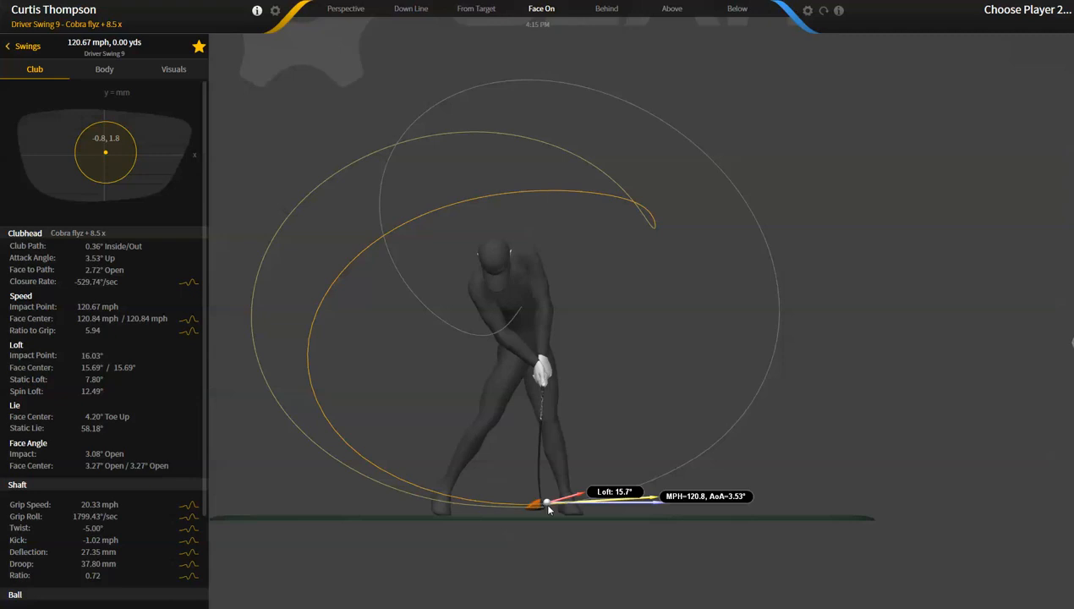
{"action": "mouse_move", "coordinate": [548, 448]}
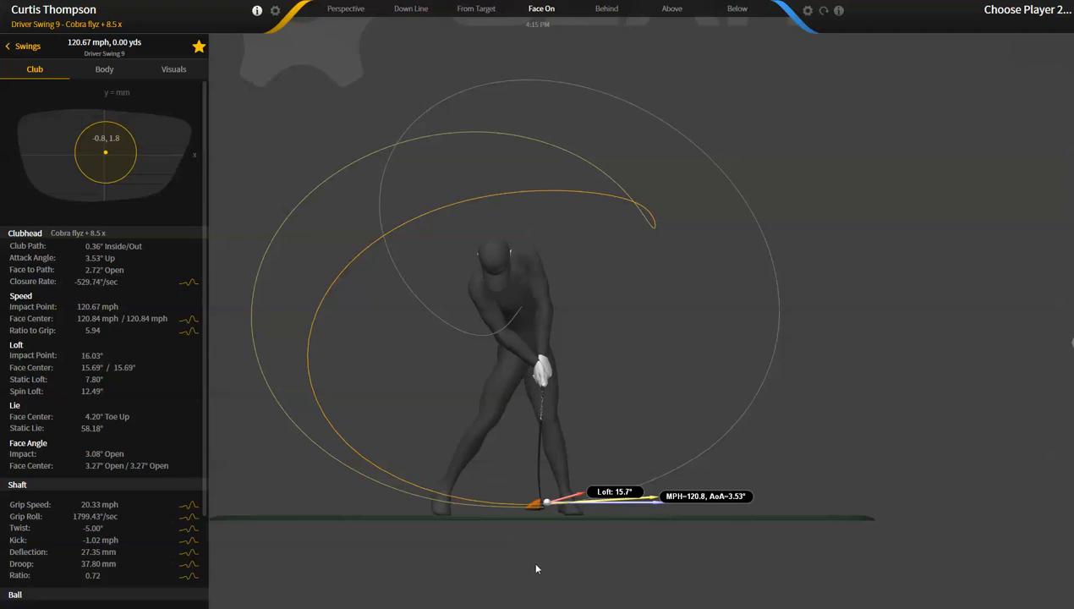
{"action": "mouse_move", "coordinate": [536, 568]}
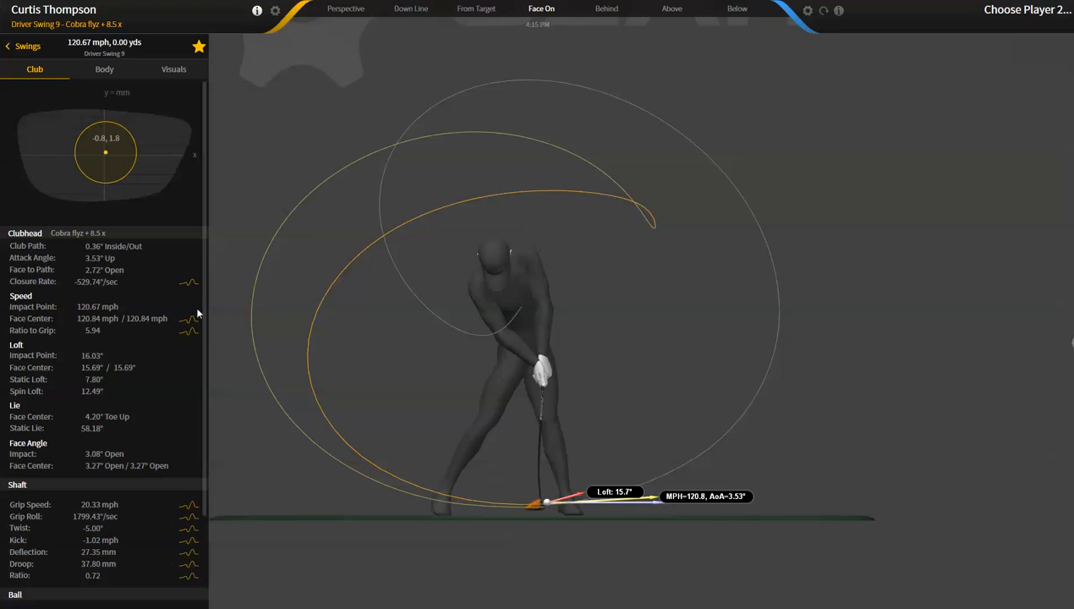
{"action": "mouse_move", "coordinate": [107, 164]}
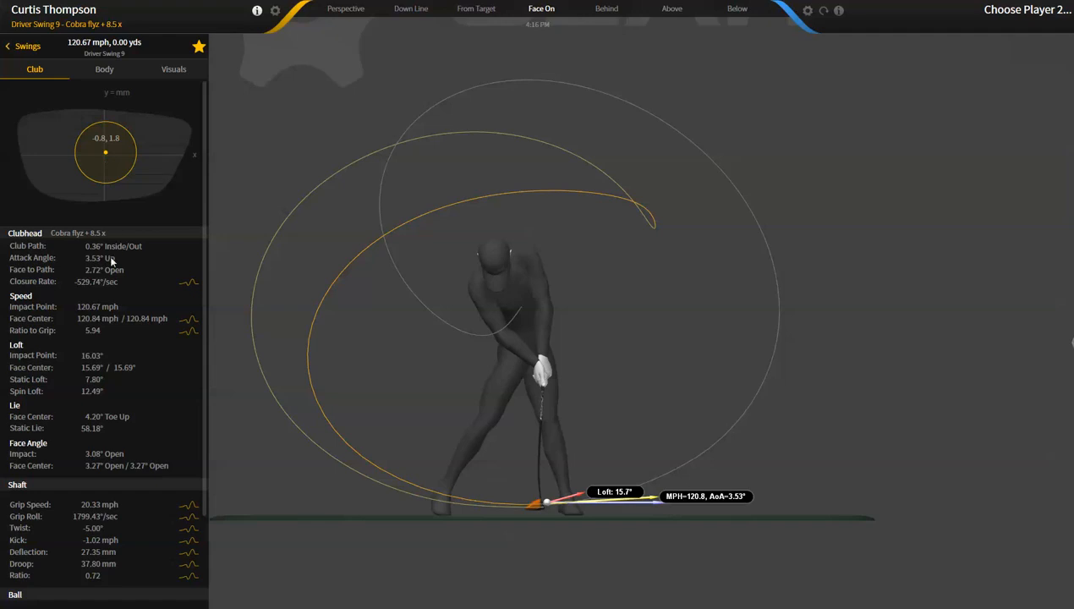
{"action": "mouse_move", "coordinate": [96, 325]}
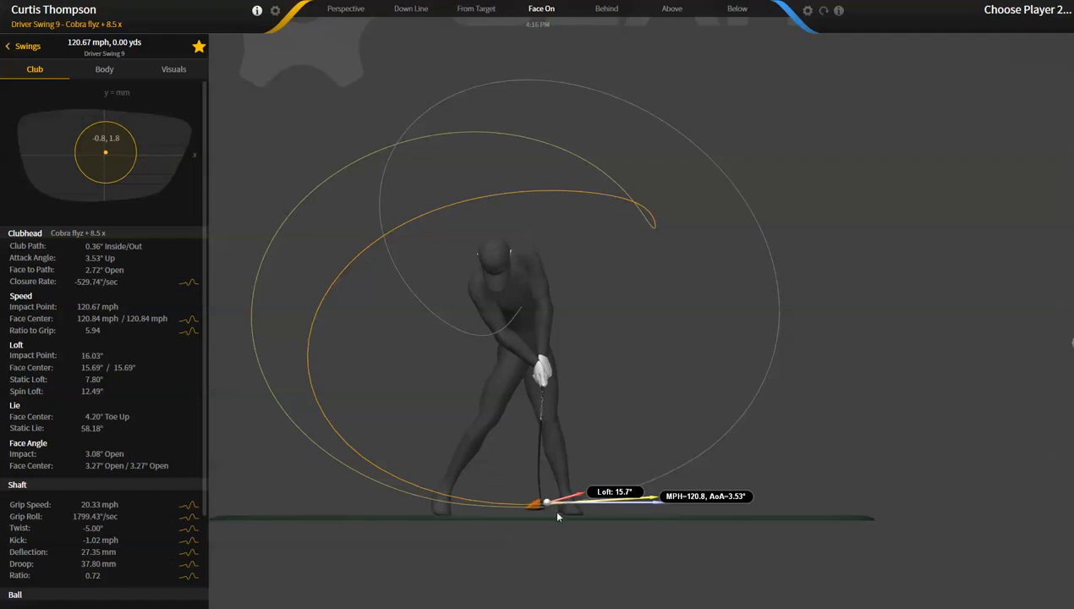
{"action": "mouse_move", "coordinate": [547, 509]}
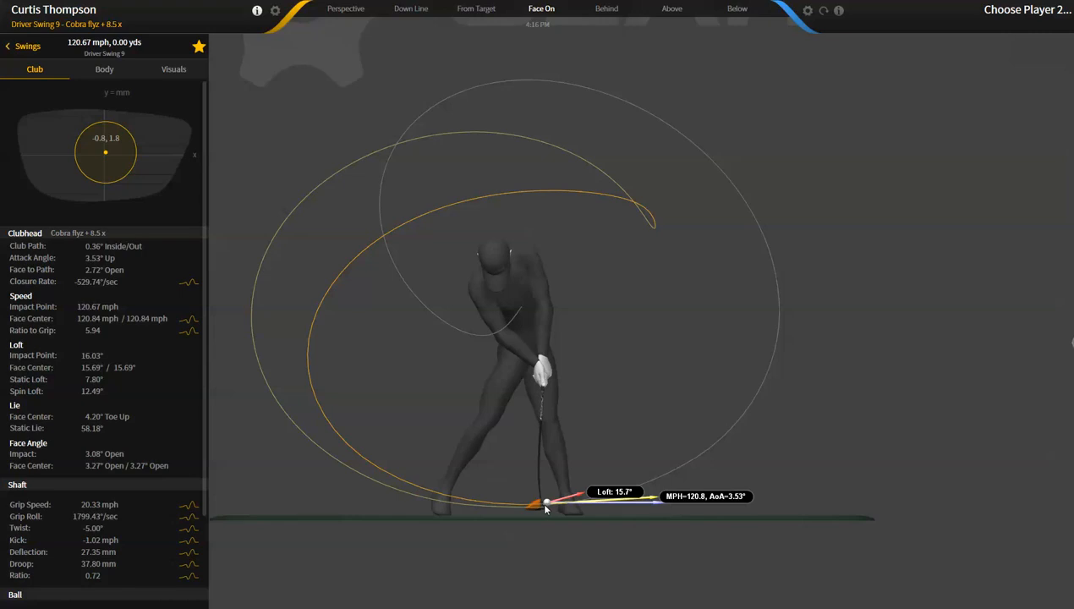
{"action": "mouse_move", "coordinate": [647, 15]}
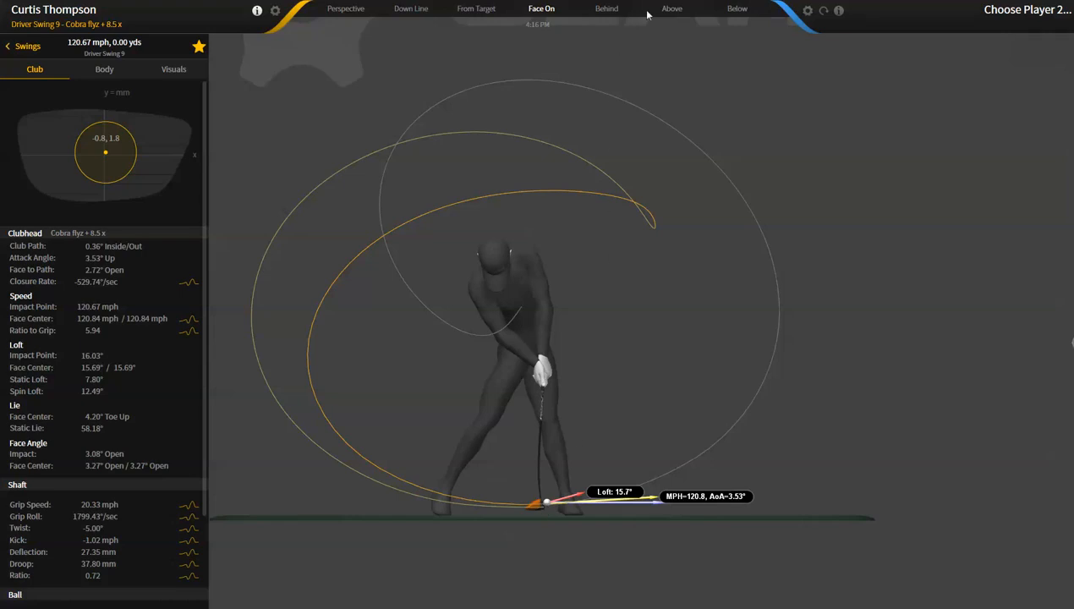
{"action": "left_click", "coordinate": [670, 9]}
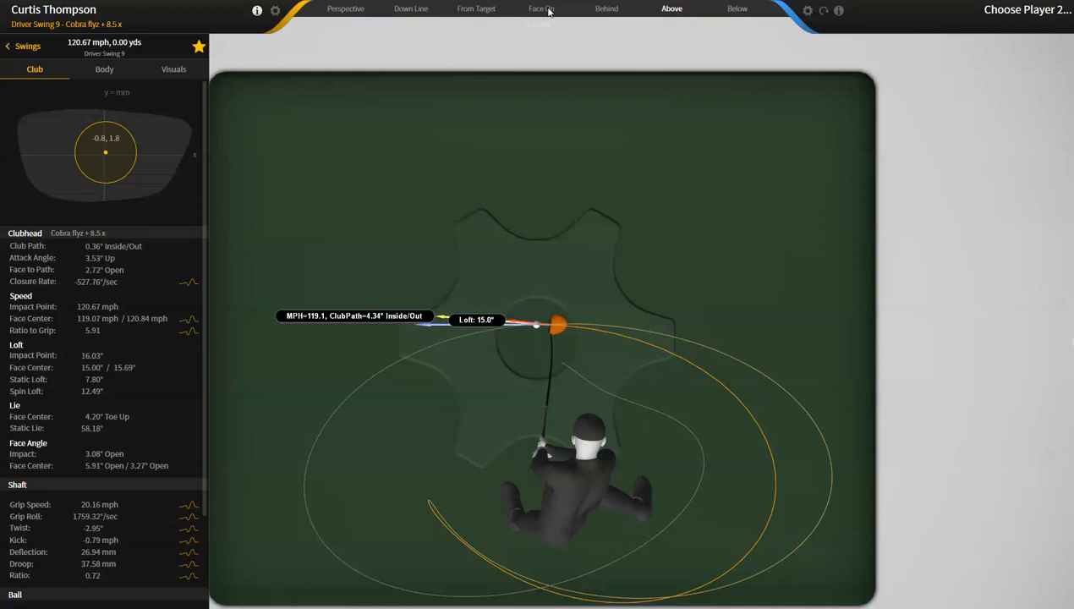
{"action": "left_click", "coordinate": [542, 9]}
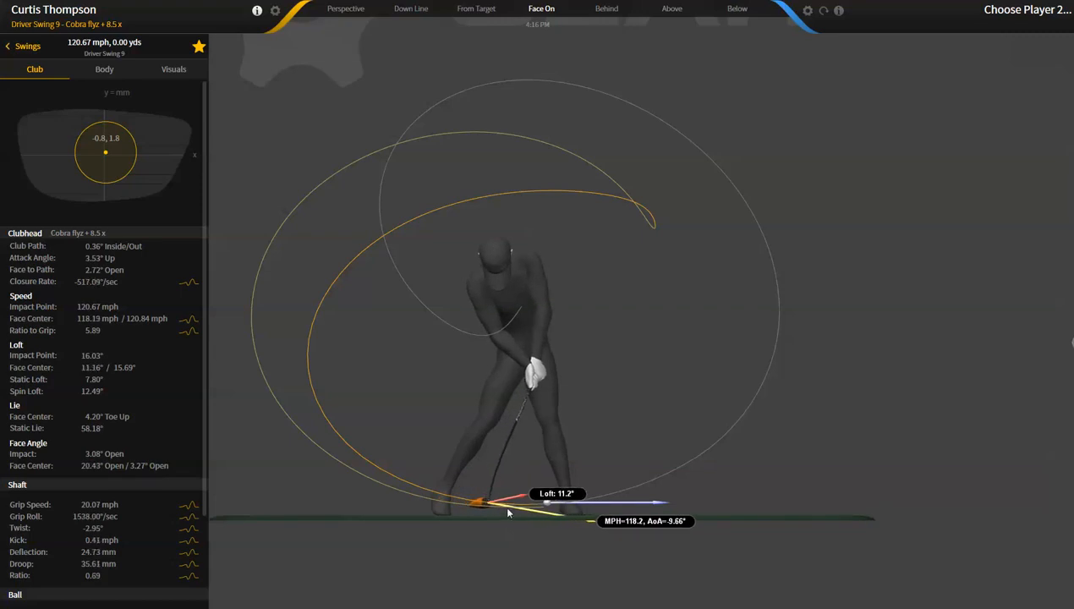
{"action": "mouse_move", "coordinate": [567, 552]}
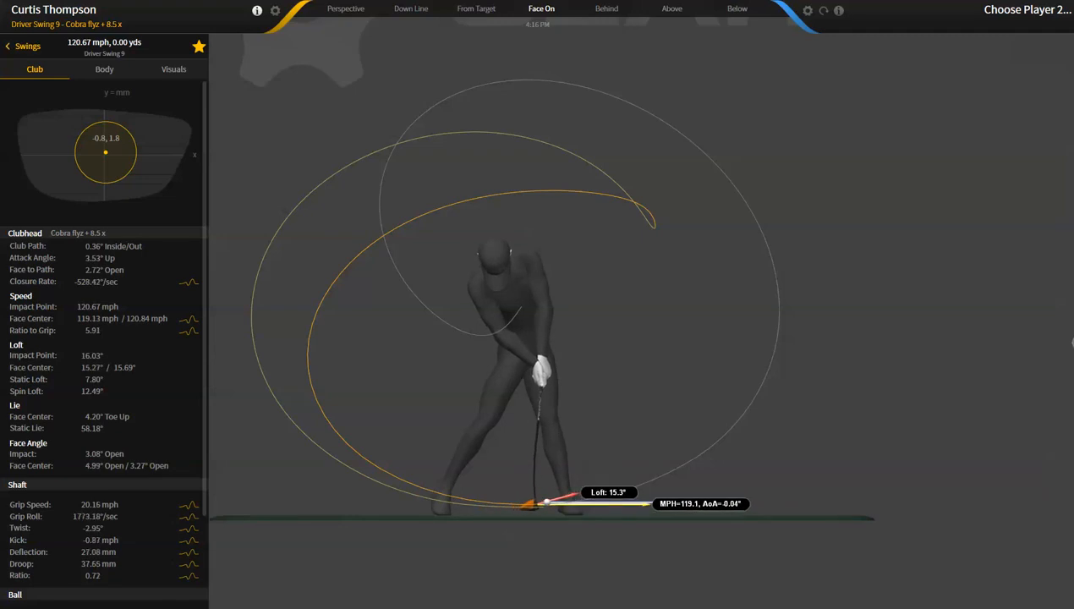
{"action": "mouse_move", "coordinate": [629, 130]}
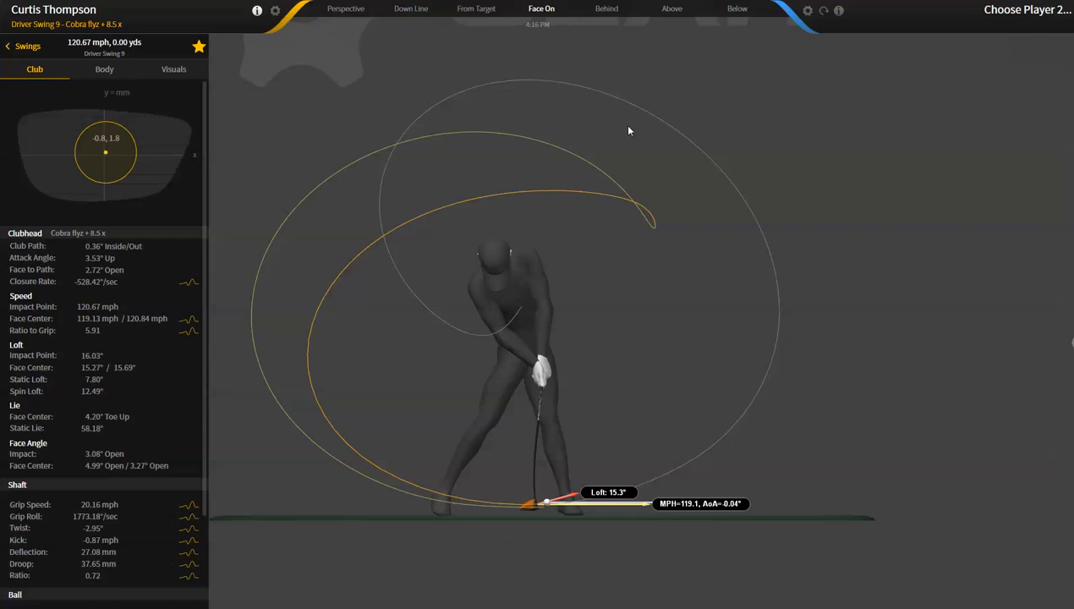
- Switch Driver Swing 9 to the overhead Above camera view
{"action": "left_click", "coordinate": [670, 8]}
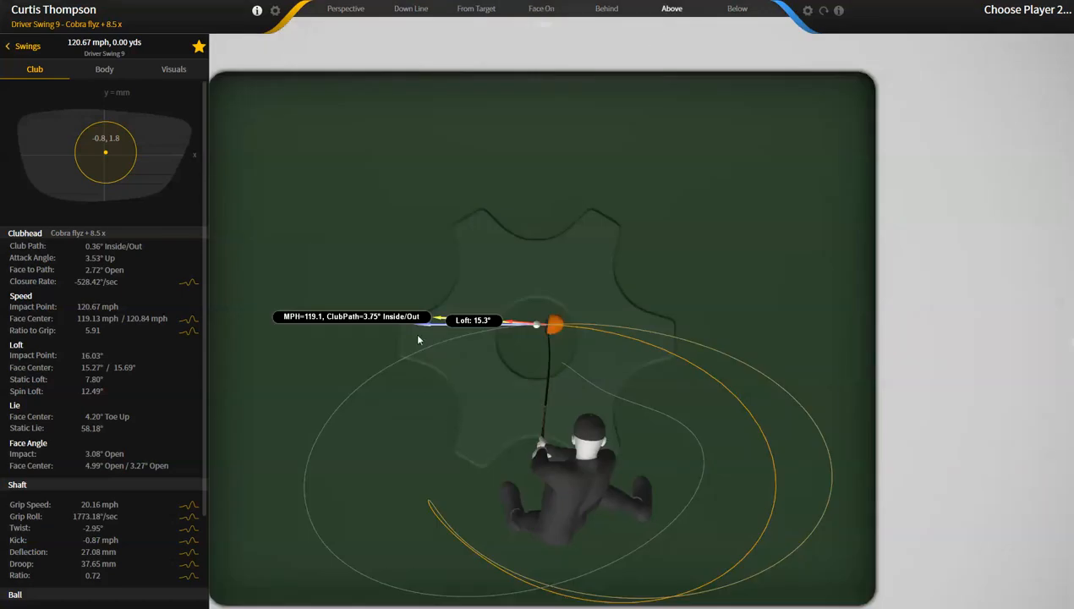
{"action": "mouse_move", "coordinate": [368, 324]}
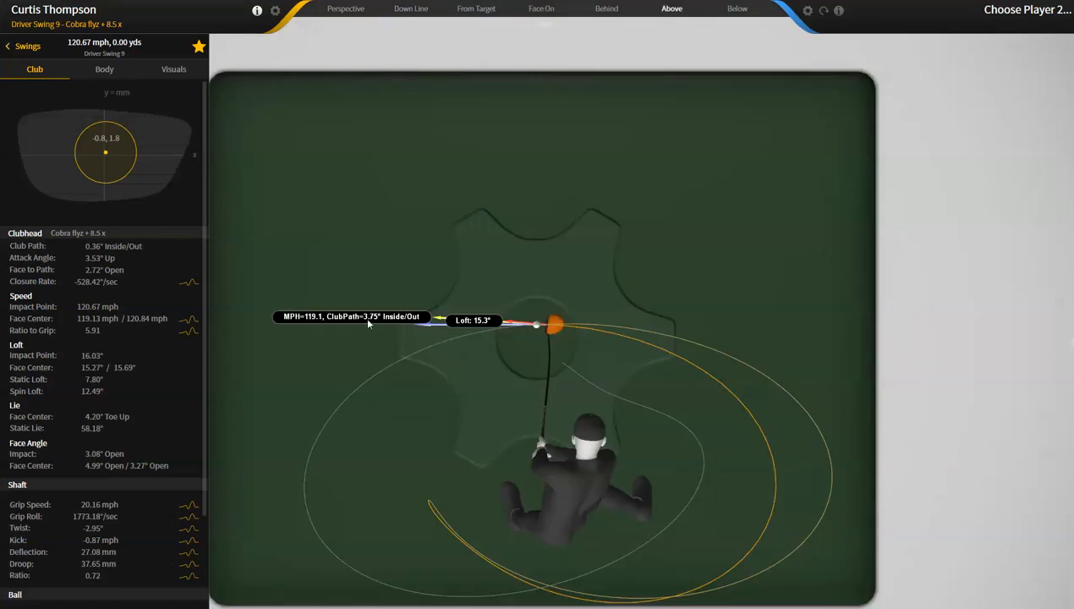
{"action": "mouse_move", "coordinate": [552, 332]}
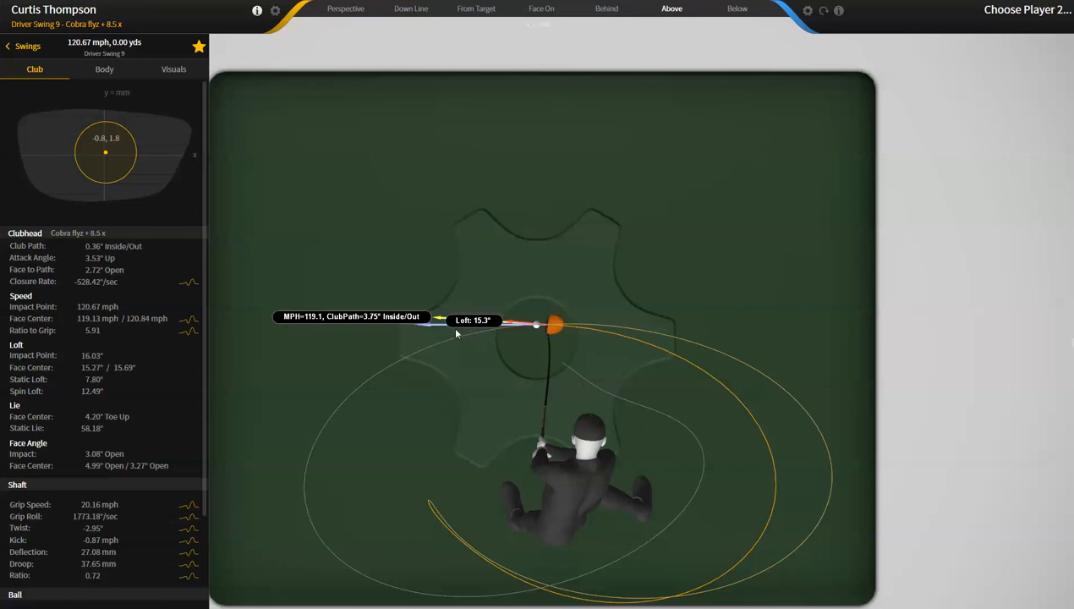
{"action": "mouse_move", "coordinate": [369, 334]}
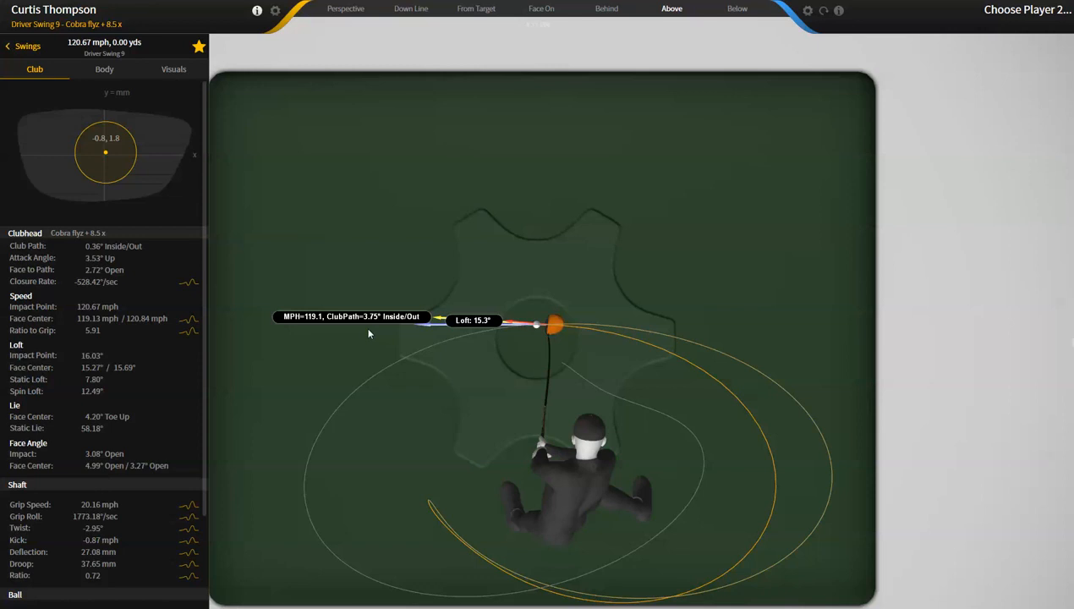
{"action": "mouse_move", "coordinate": [375, 344]}
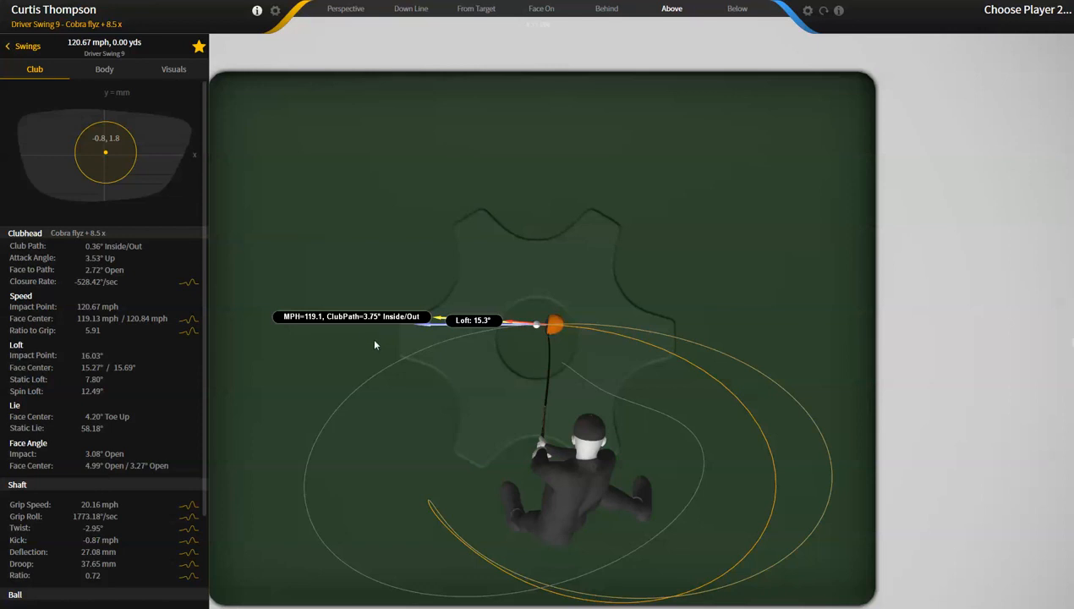
{"action": "mouse_move", "coordinate": [417, 334]}
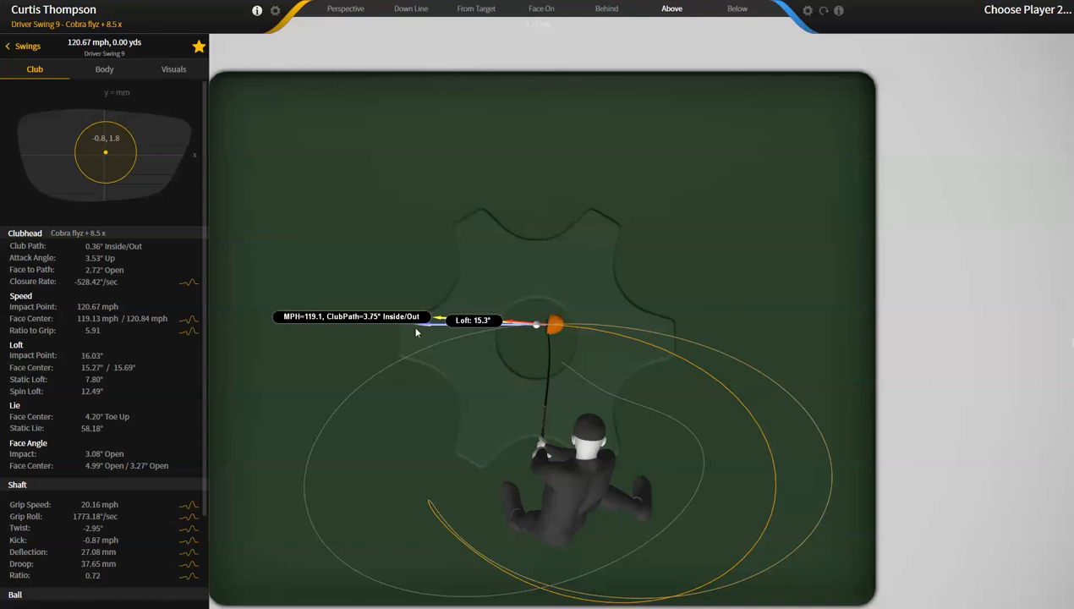
{"action": "mouse_move", "coordinate": [591, 587]}
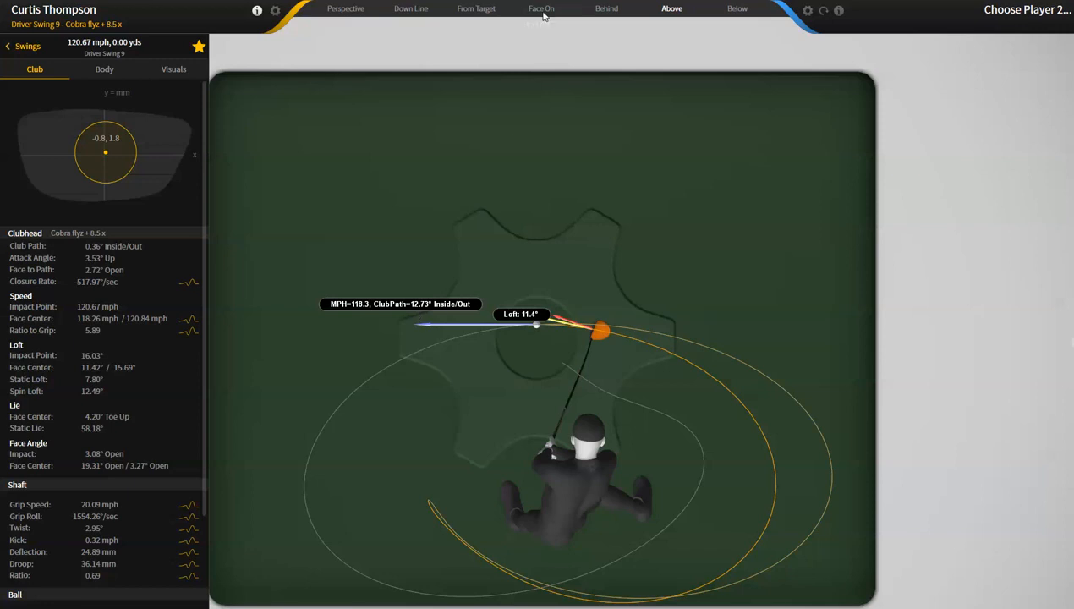
{"action": "left_click", "coordinate": [542, 9]}
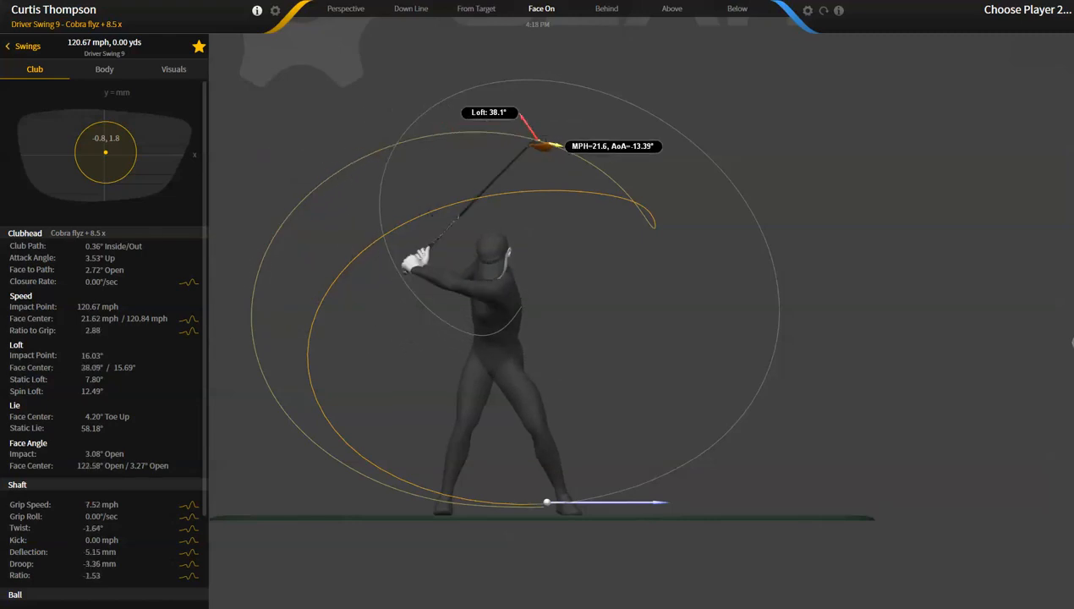
{"action": "mouse_move", "coordinate": [404, 233]}
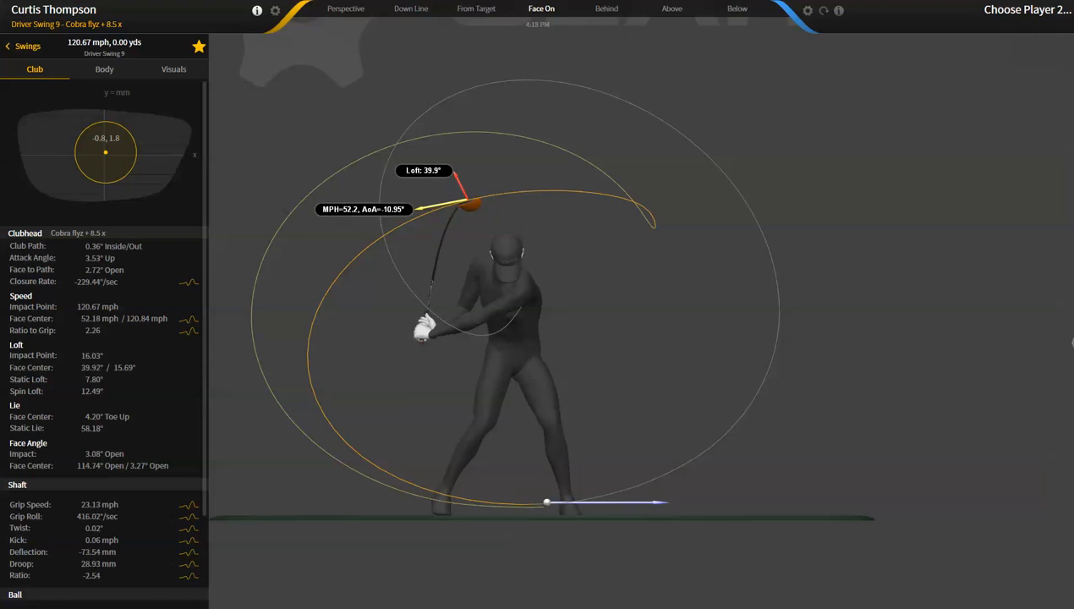
{"action": "mouse_move", "coordinate": [318, 271]}
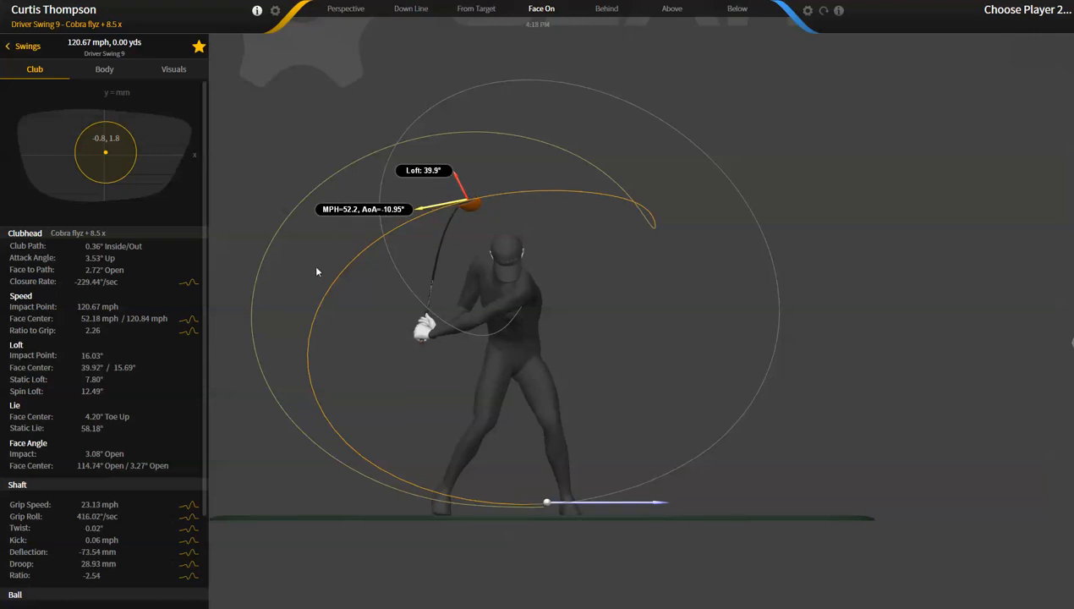
{"action": "mouse_move", "coordinate": [325, 242]}
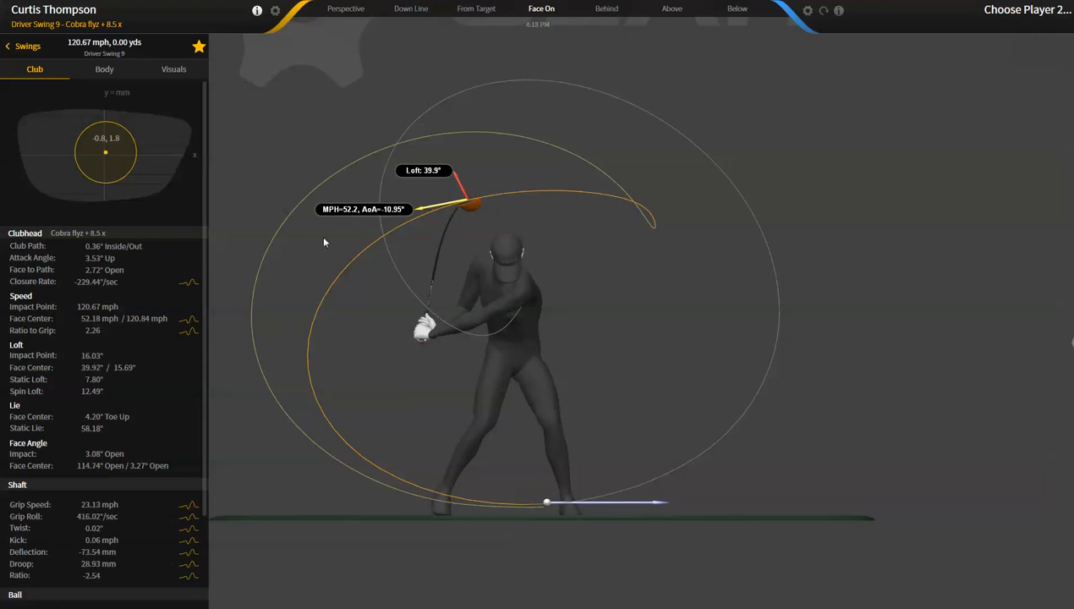
{"action": "mouse_move", "coordinate": [448, 259]}
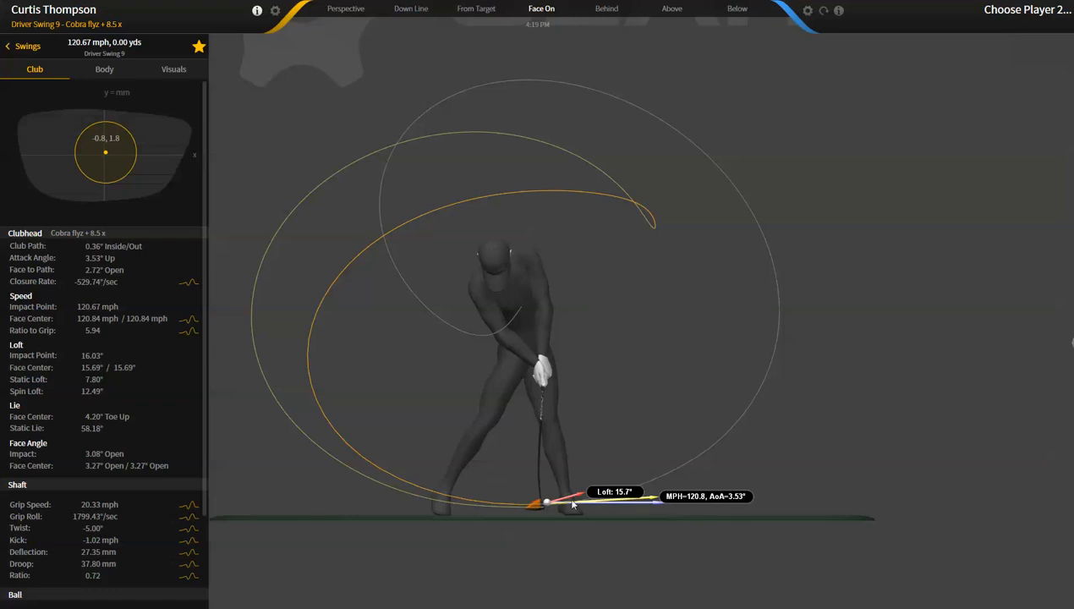
- Switch to the Above camera to examine impact from overhead
{"action": "left_click", "coordinate": [670, 9]}
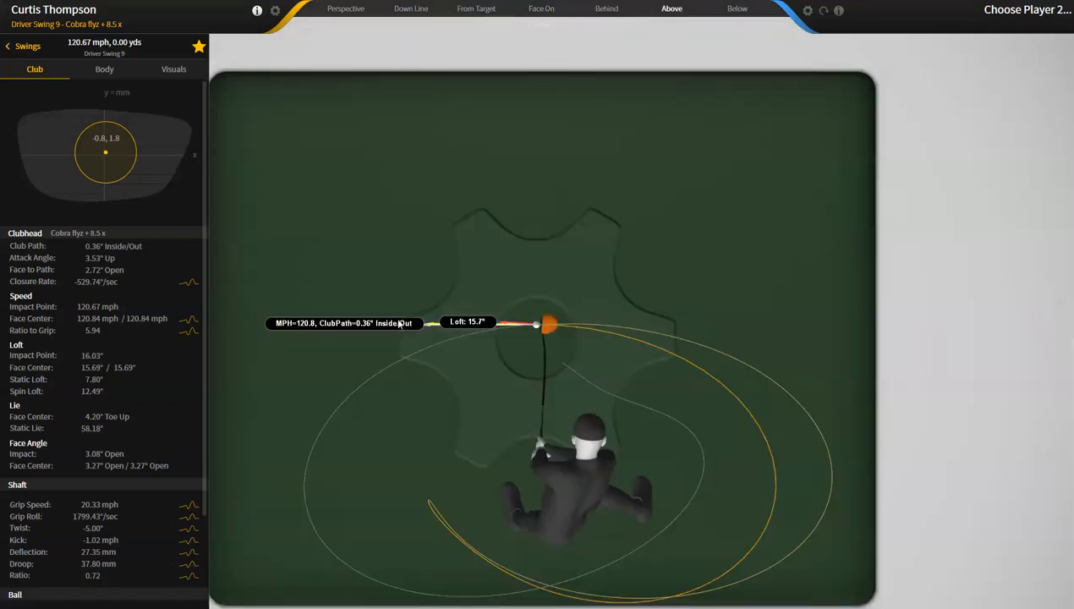
{"action": "mouse_move", "coordinate": [373, 330]}
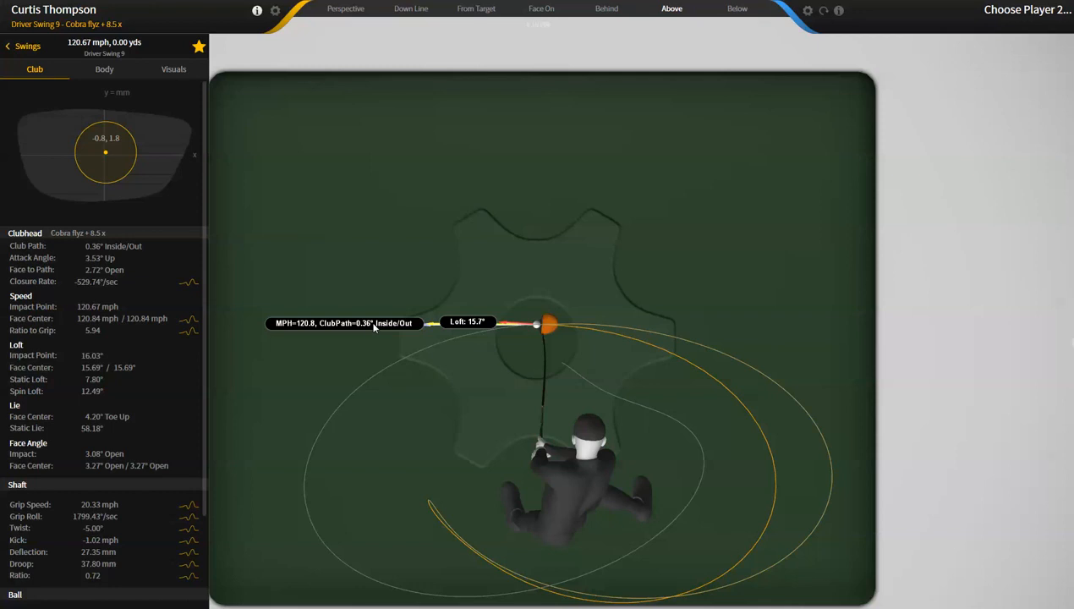
{"action": "mouse_move", "coordinate": [130, 284]}
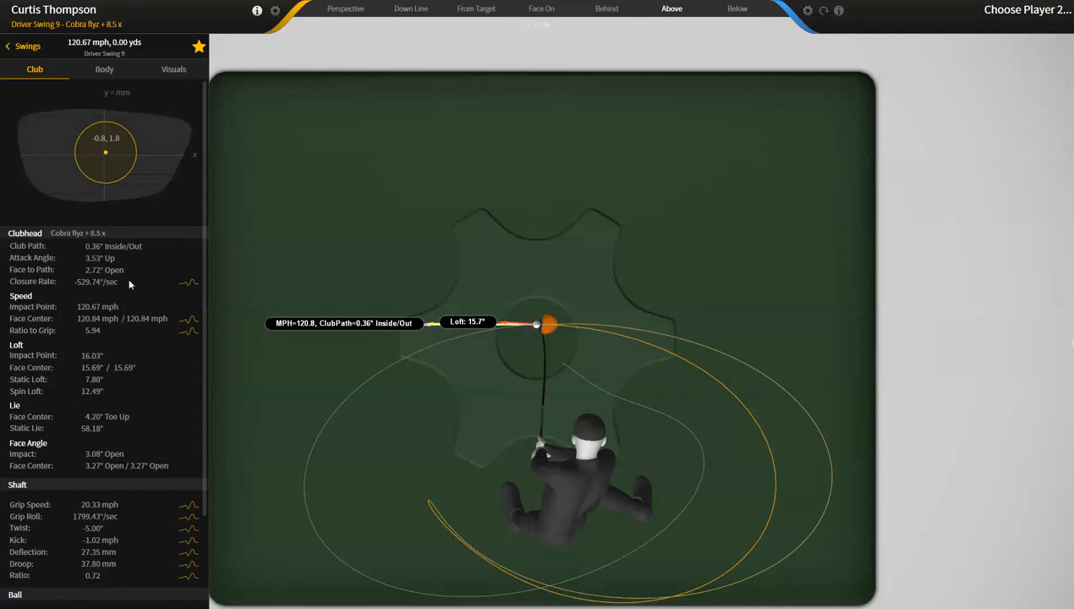
{"action": "mouse_move", "coordinate": [465, 359]}
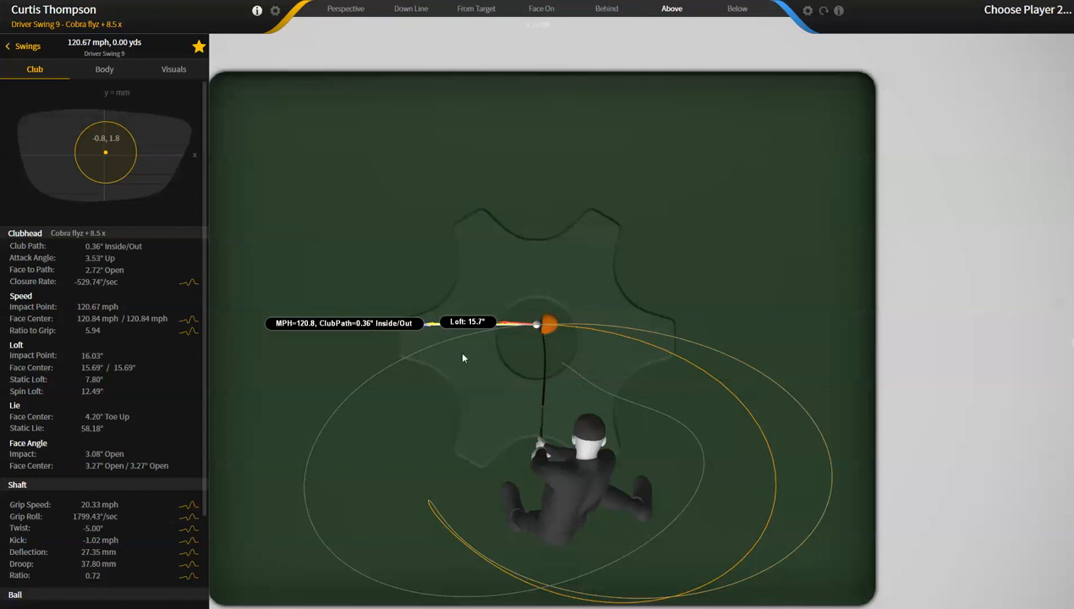
{"action": "mouse_move", "coordinate": [518, 358]}
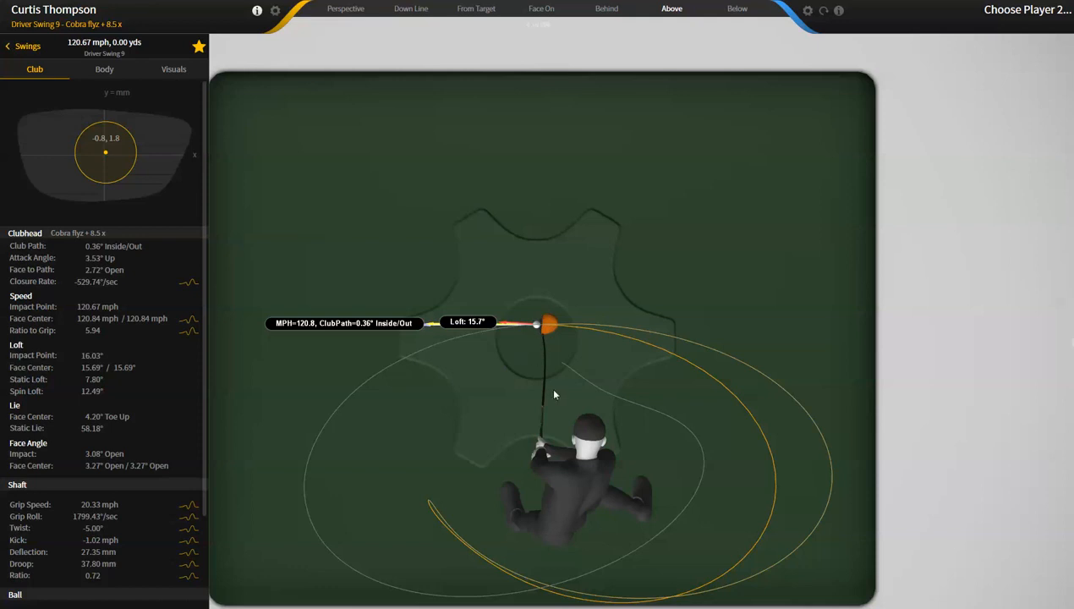
{"action": "mouse_move", "coordinate": [555, 402]}
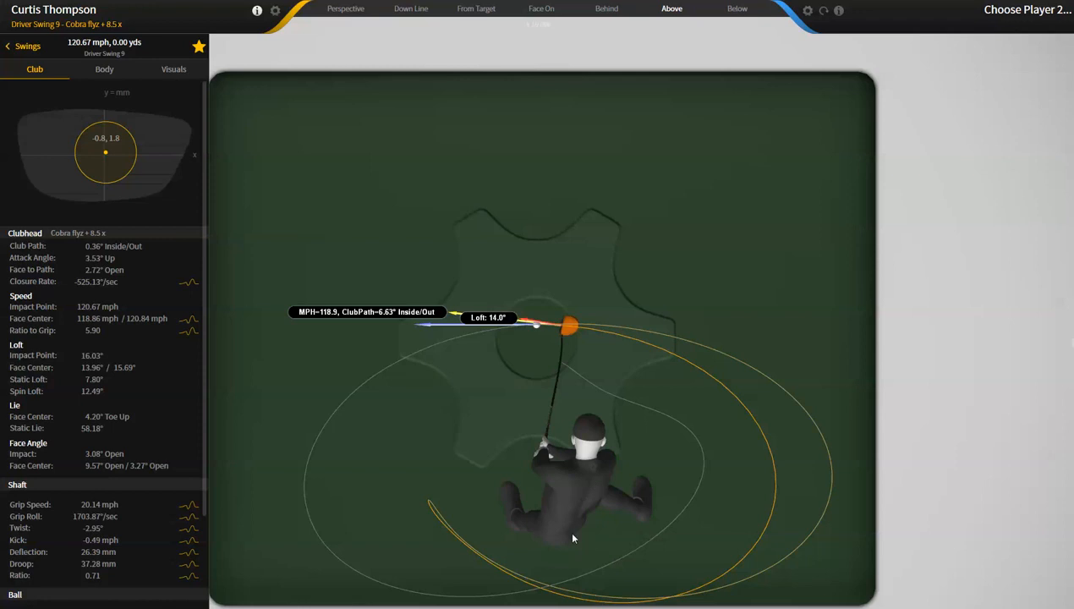
{"action": "mouse_move", "coordinate": [573, 483]}
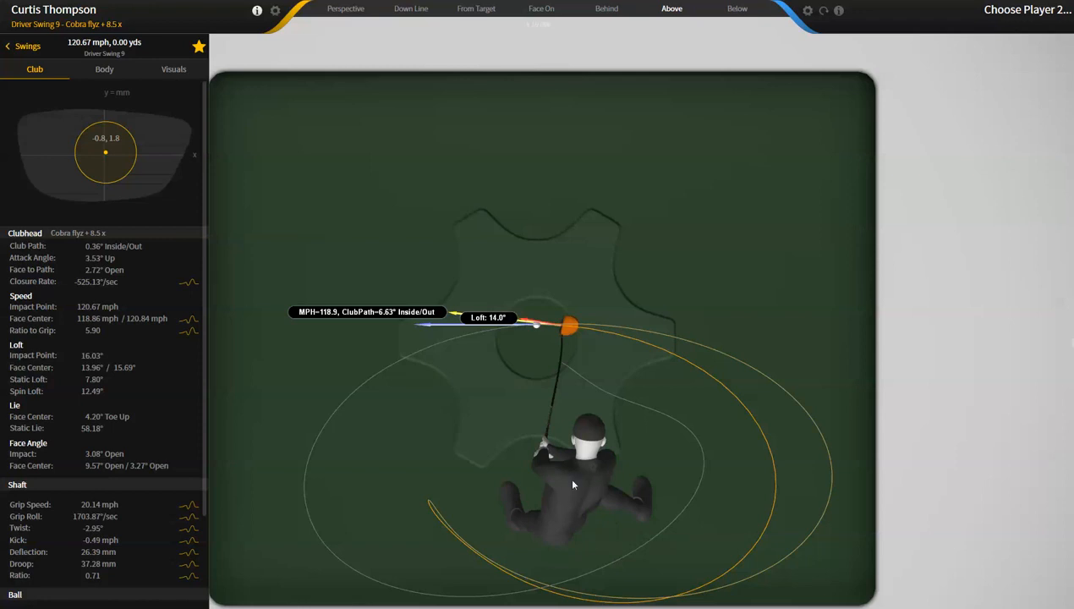
{"action": "mouse_move", "coordinate": [558, 332]}
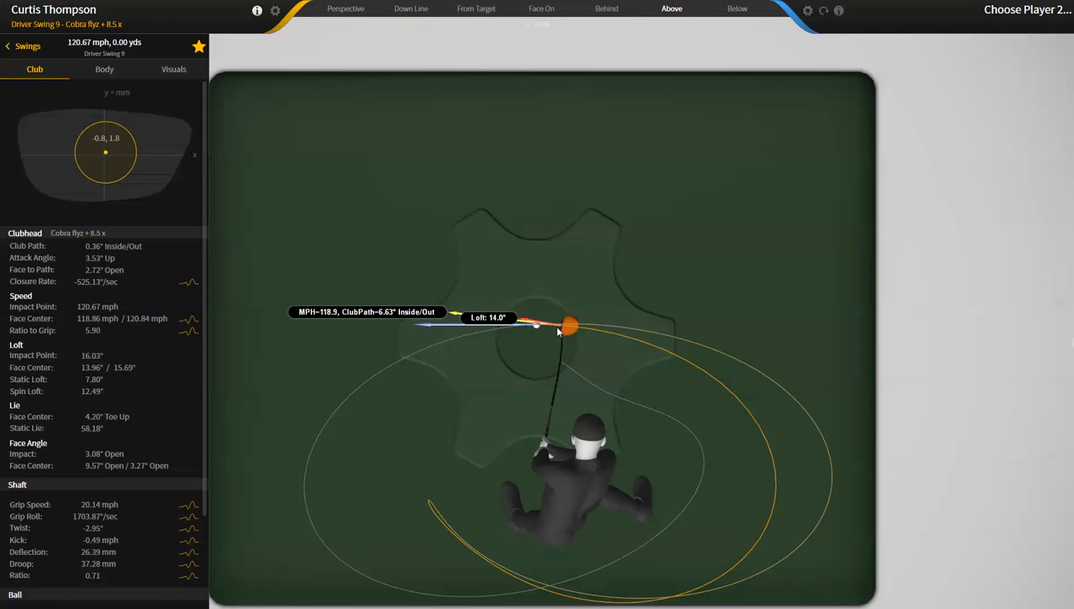
{"action": "mouse_move", "coordinate": [557, 329]}
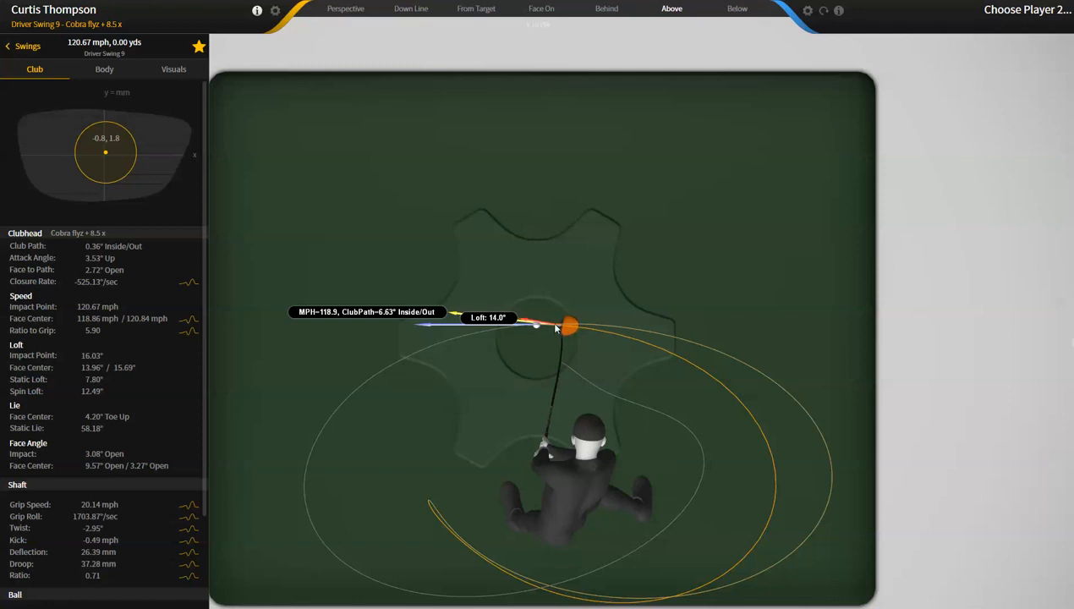
{"action": "mouse_move", "coordinate": [385, 324]}
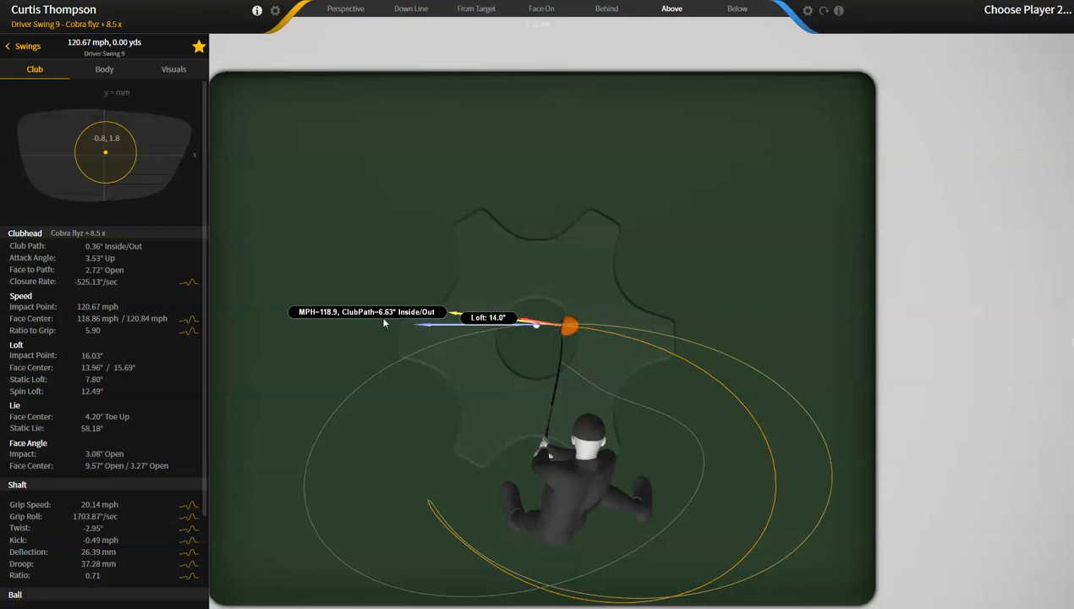
{"action": "mouse_move", "coordinate": [546, 18]}
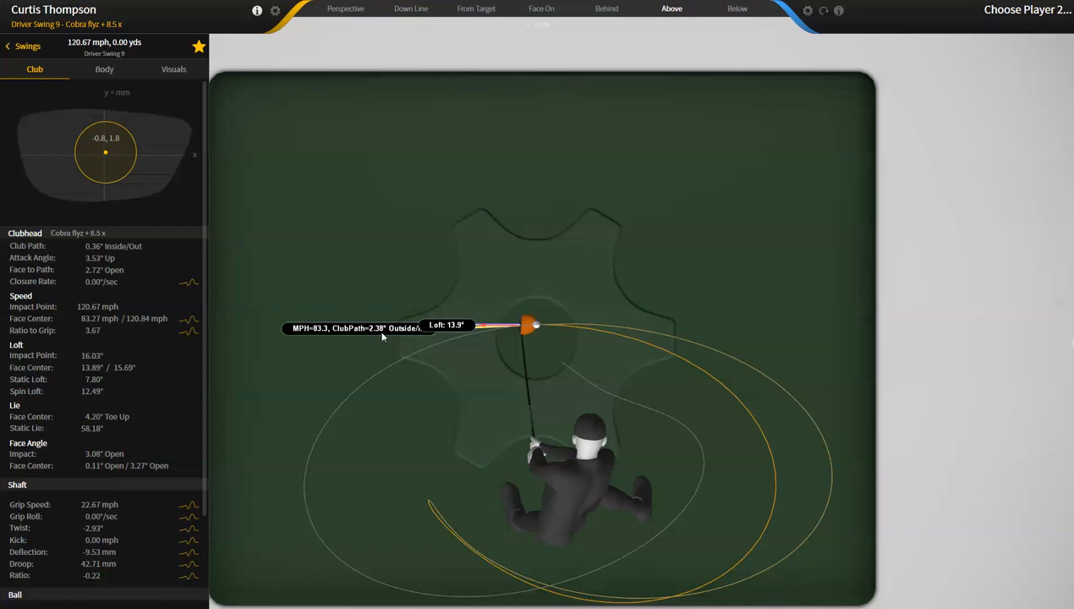
{"action": "mouse_move", "coordinate": [558, 370]}
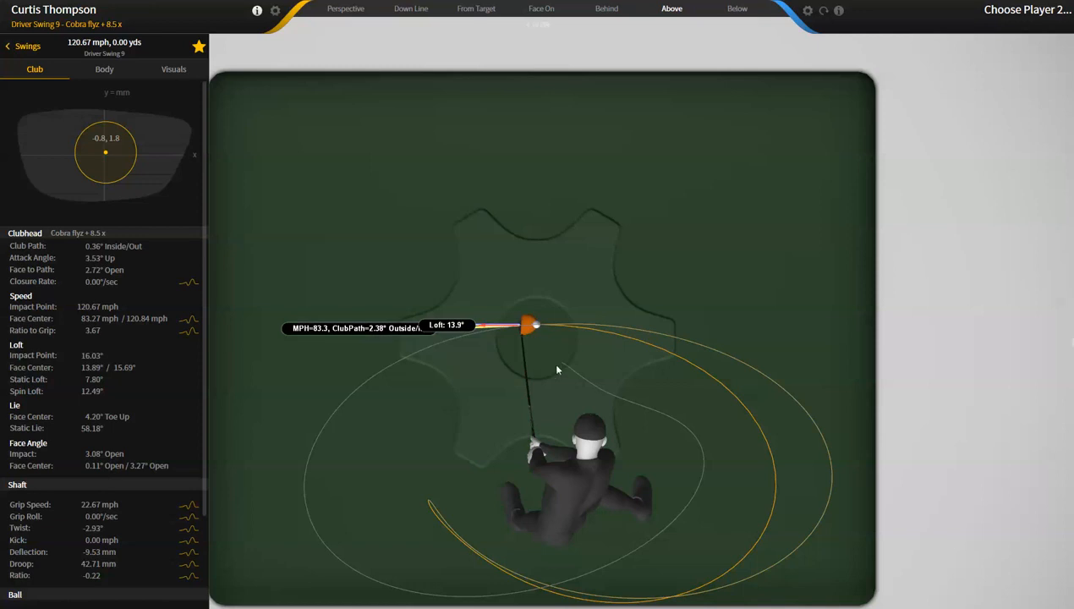
{"action": "mouse_move", "coordinate": [537, 330]}
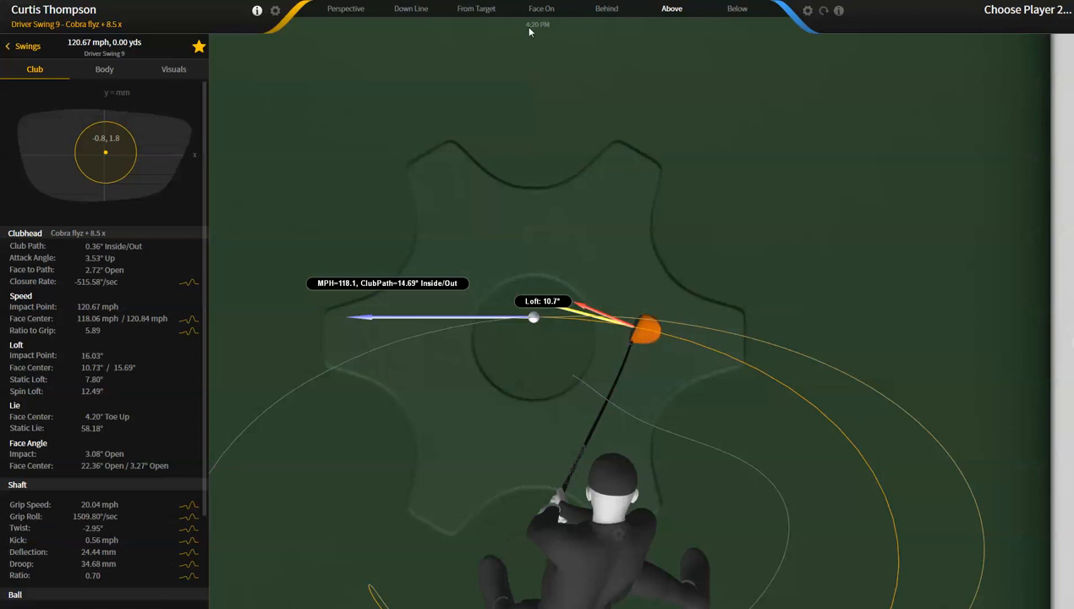
- Switch back to the Face On camera to see the whole golfer at impact
{"action": "left_click", "coordinate": [543, 10]}
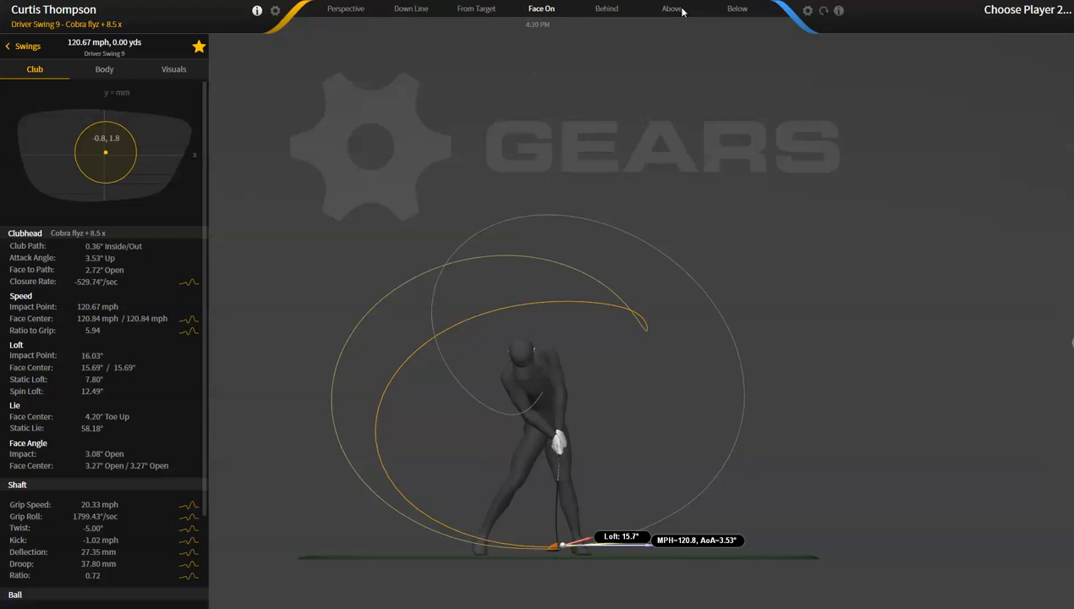
- Switch to the Above view and bring up the Club metrics panel for Driver Swing 9
{"action": "left_click", "coordinate": [670, 8]}
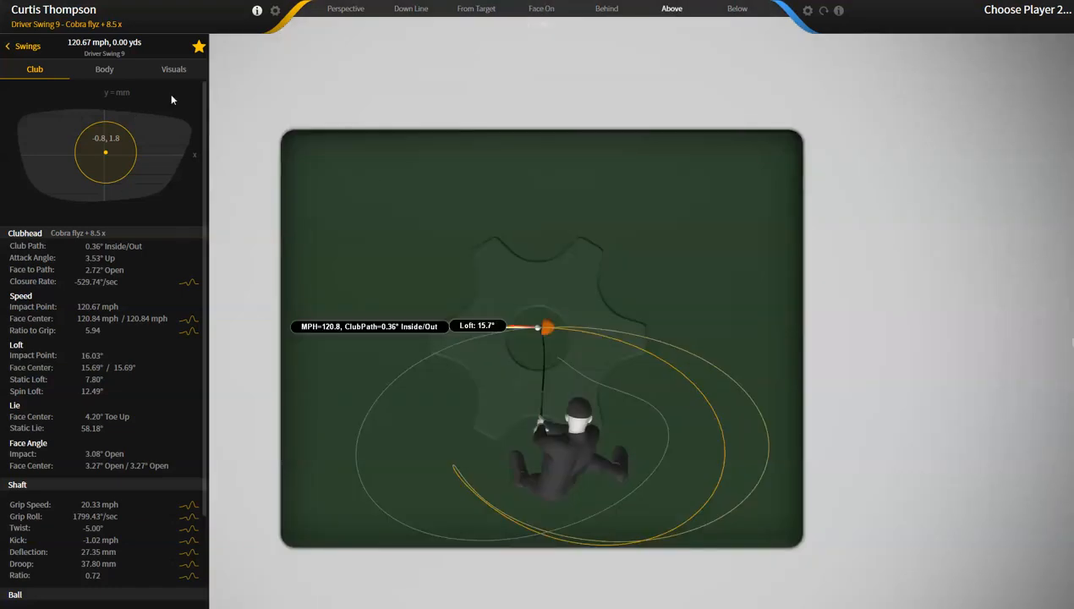
{"action": "left_click", "coordinate": [173, 68]}
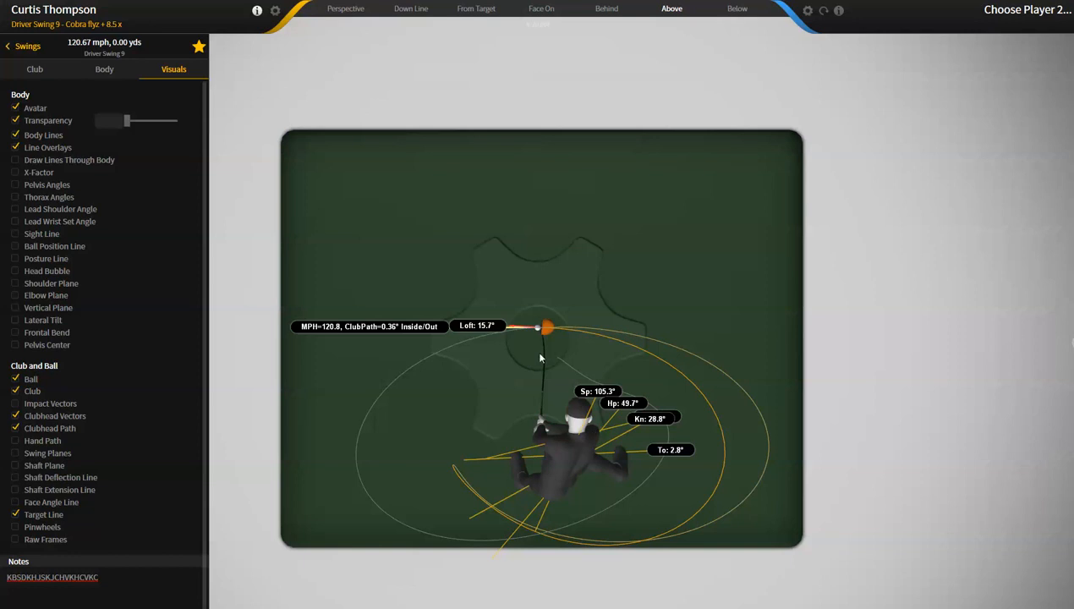
{"action": "left_click", "coordinate": [34, 68]}
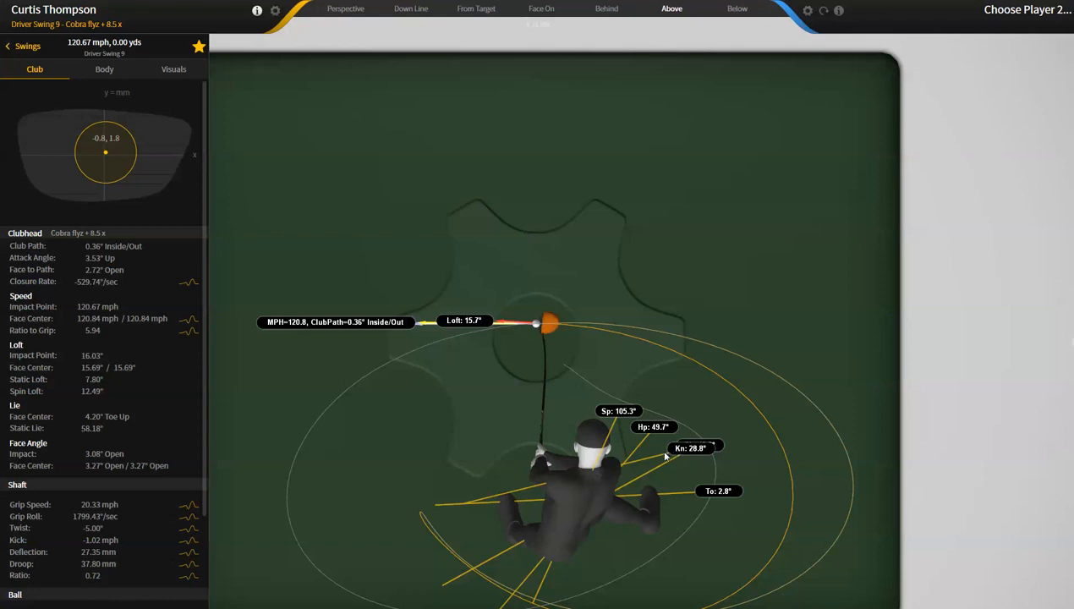
{"action": "mouse_move", "coordinate": [657, 460]}
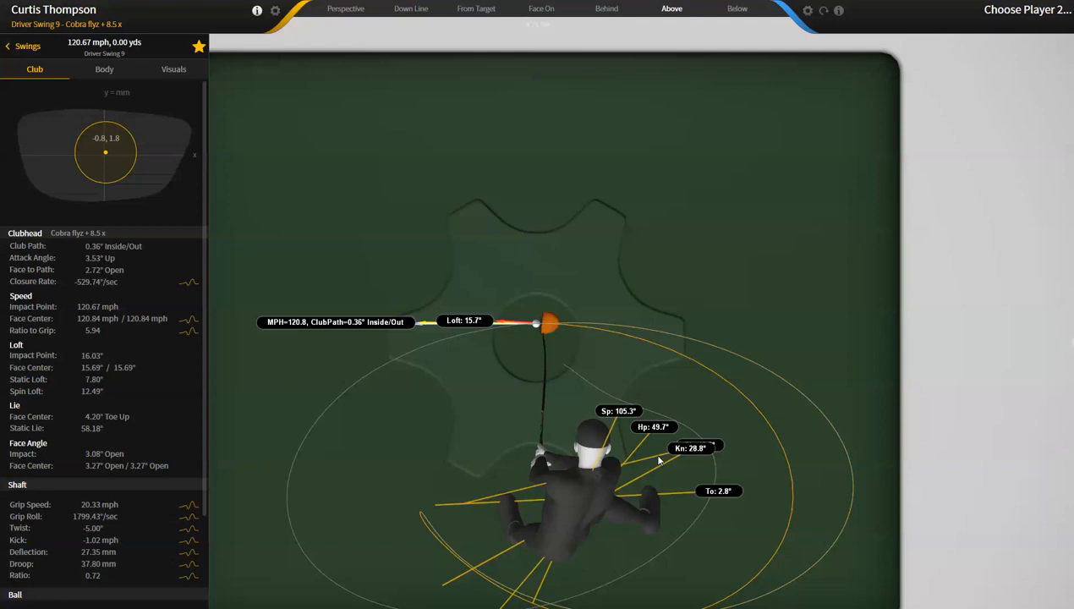
{"action": "mouse_move", "coordinate": [409, 516]}
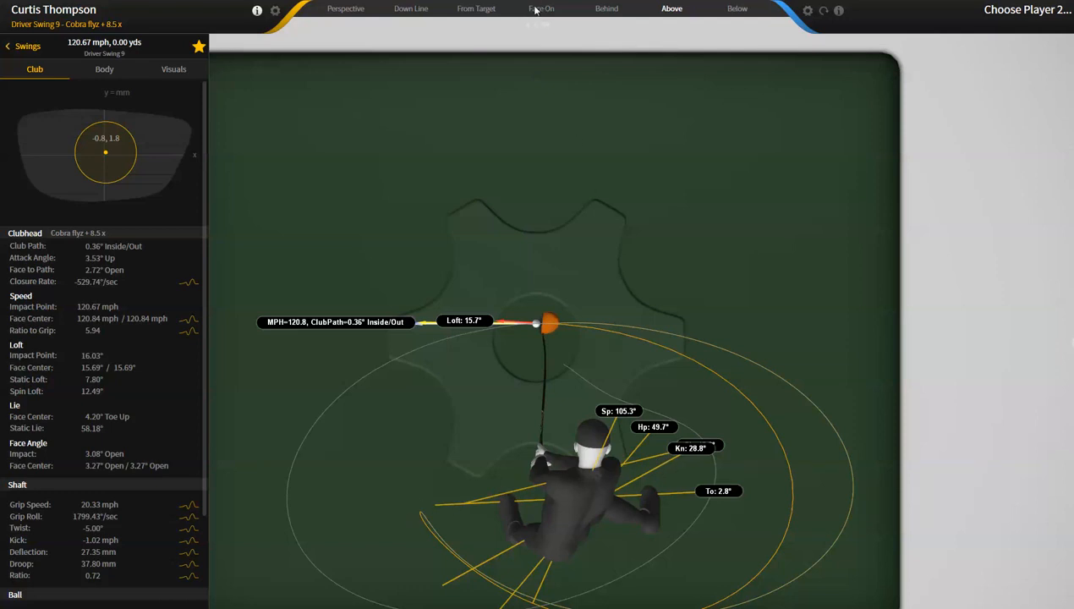
{"action": "left_click", "coordinate": [540, 9]}
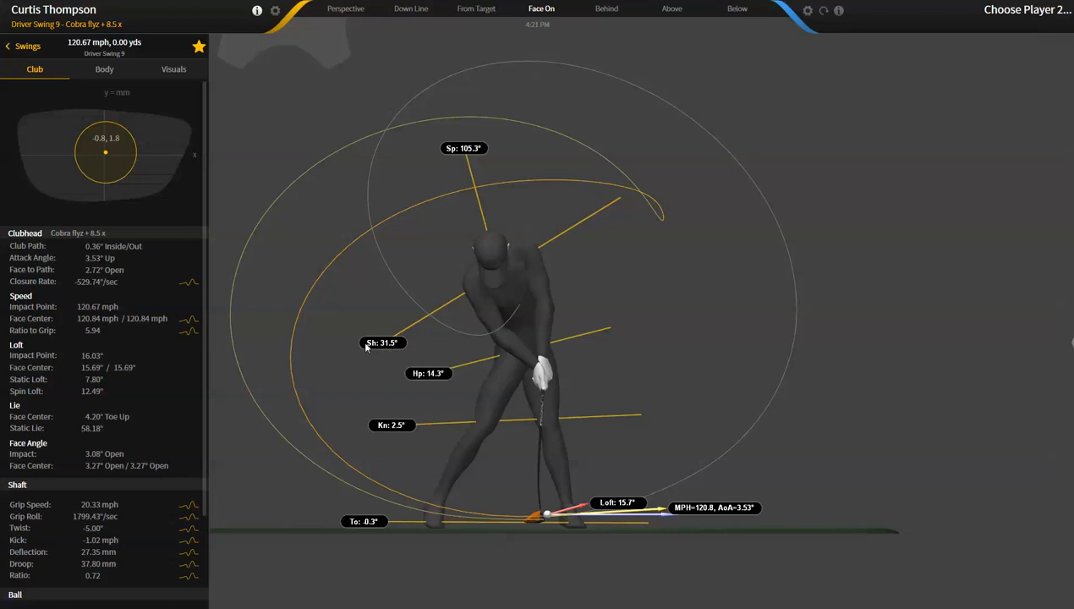
{"action": "mouse_move", "coordinate": [620, 206]}
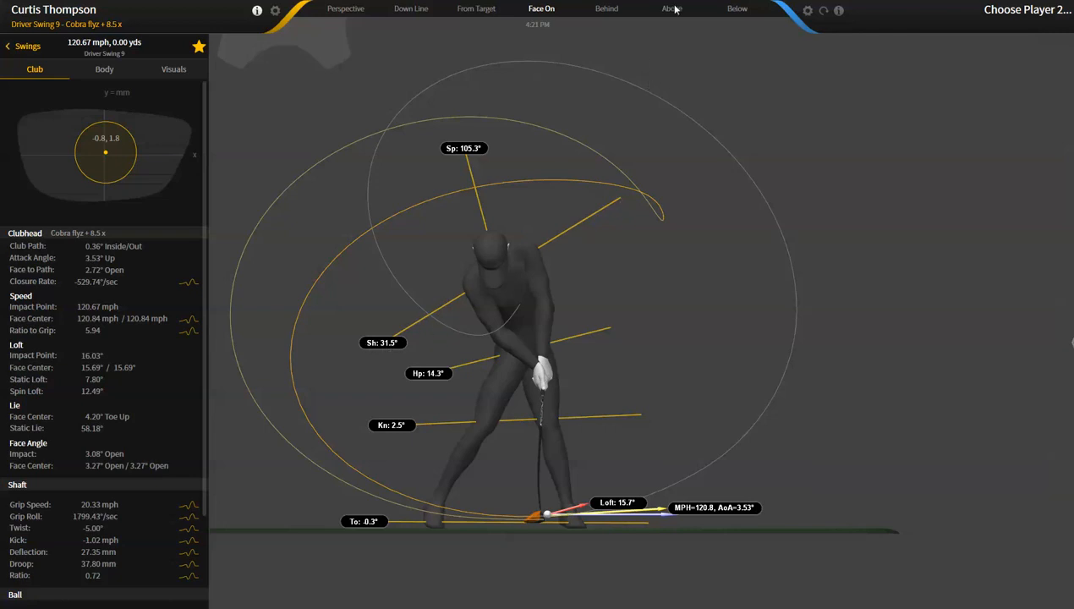
{"action": "left_click", "coordinate": [670, 9]}
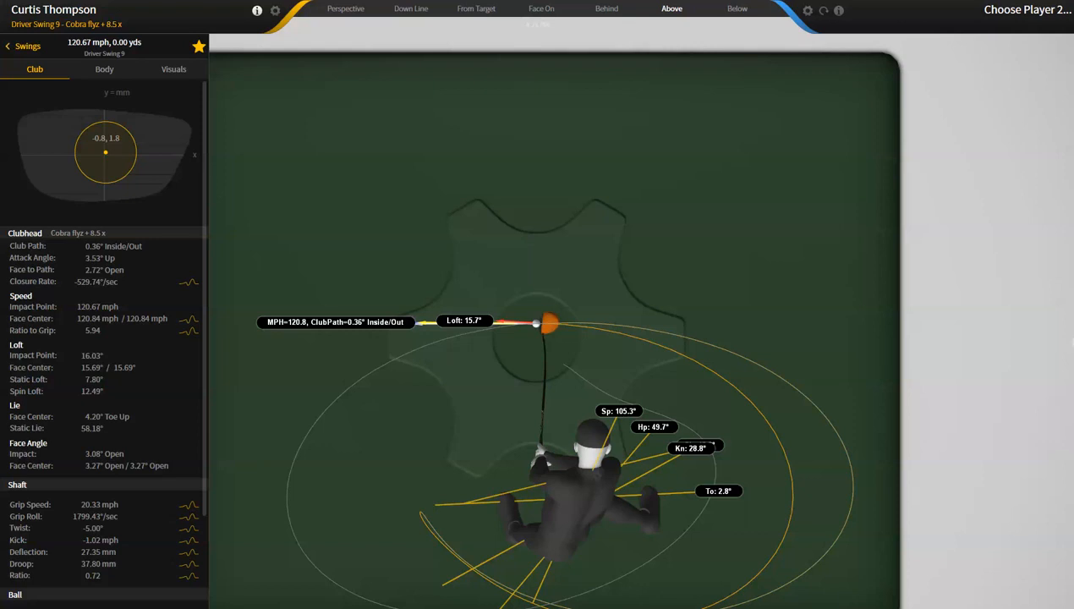
{"action": "left_click", "coordinate": [104, 69]}
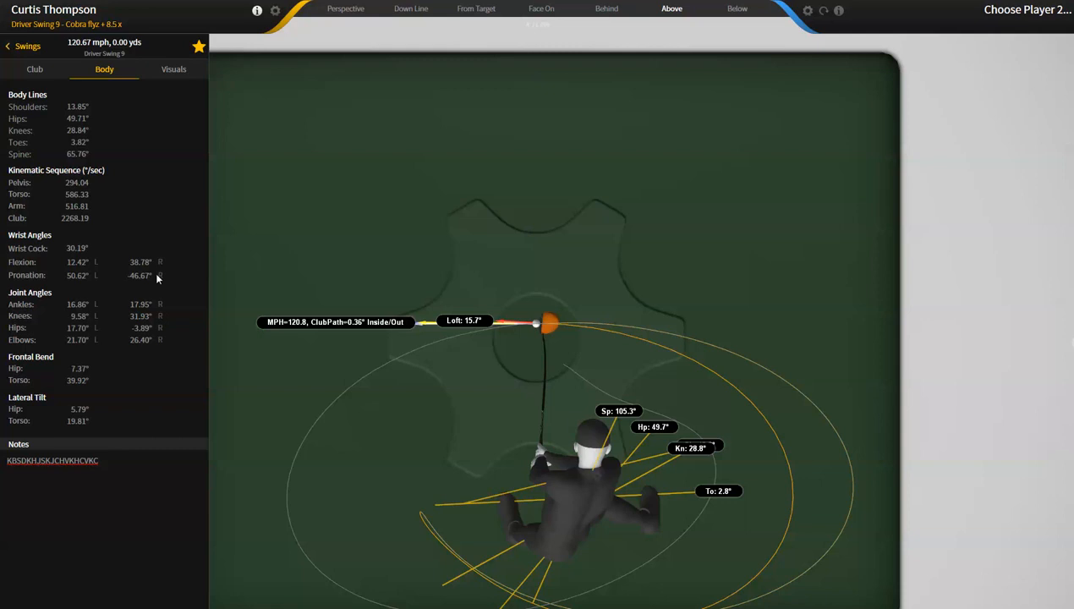
{"action": "mouse_move", "coordinate": [454, 294]}
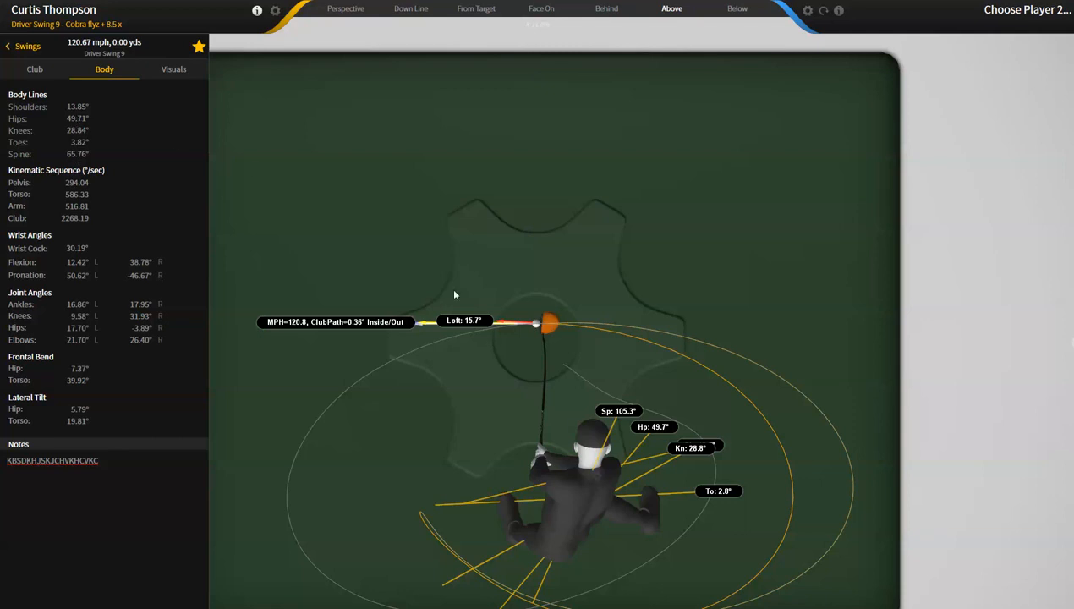
{"action": "left_click", "coordinate": [34, 69]}
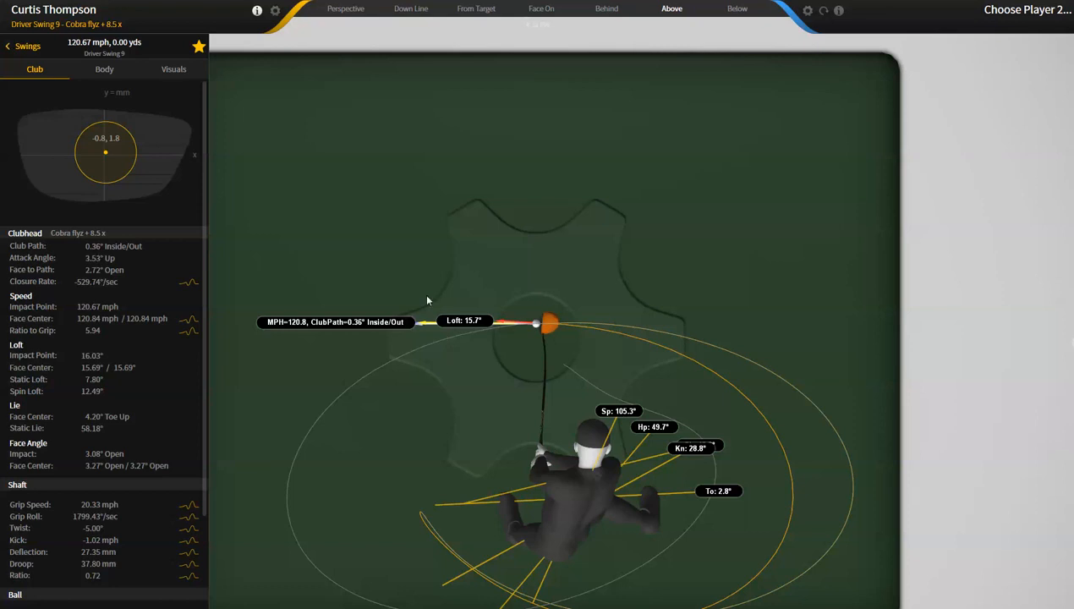
{"action": "mouse_move", "coordinate": [813, 12]}
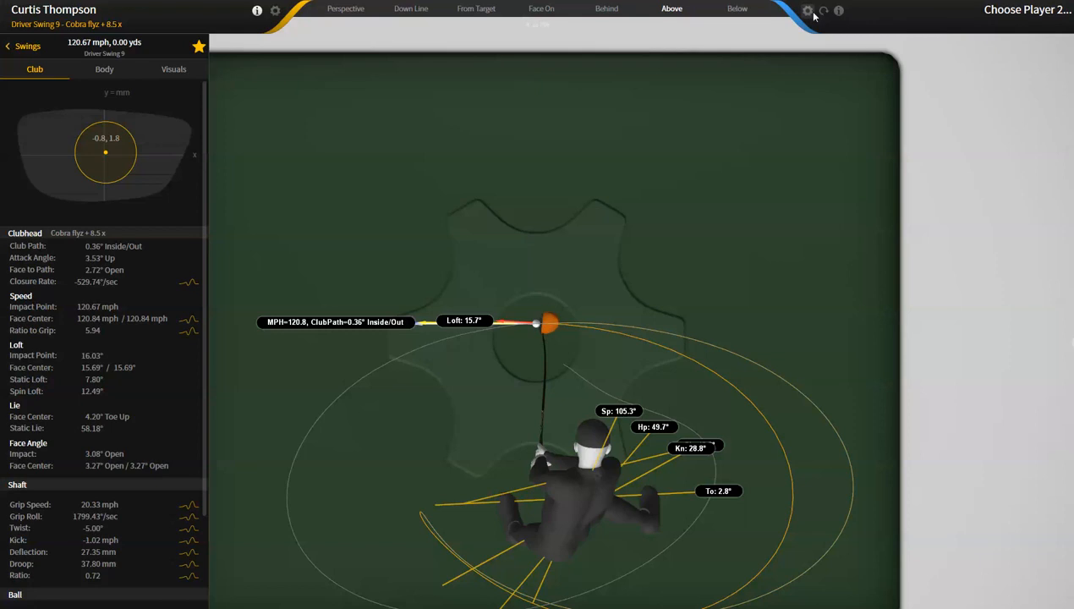
- Load Rickie Fowler's October 7, 2013 session as Player 2 for side-by-side comparison
{"action": "left_click", "coordinate": [1027, 9]}
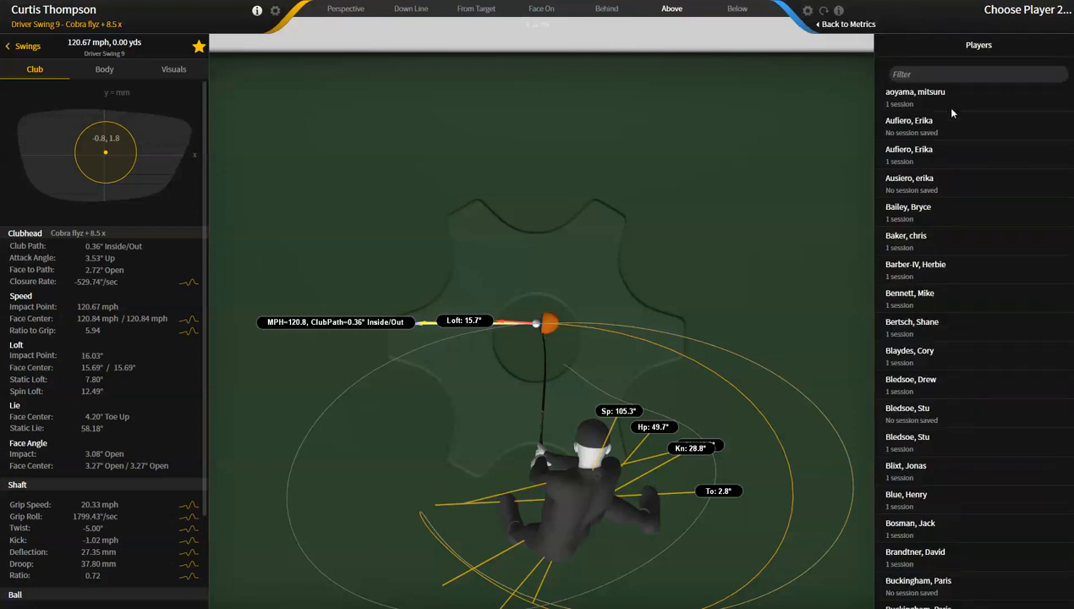
{"action": "mouse_move", "coordinate": [946, 306]}
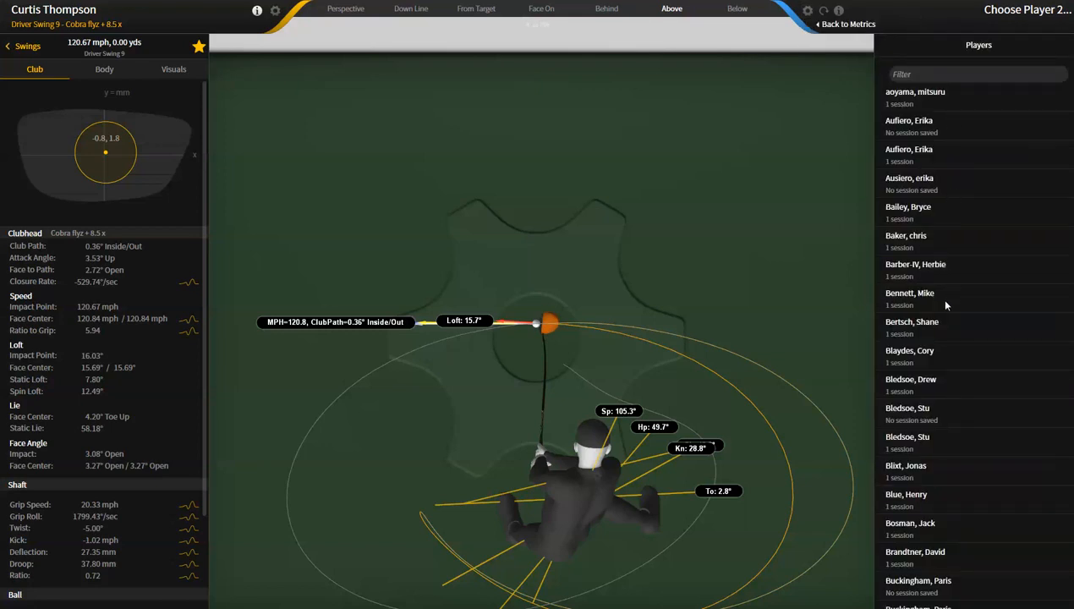
{"action": "scroll", "scroll_direction": "down", "scroll_amount": 3}
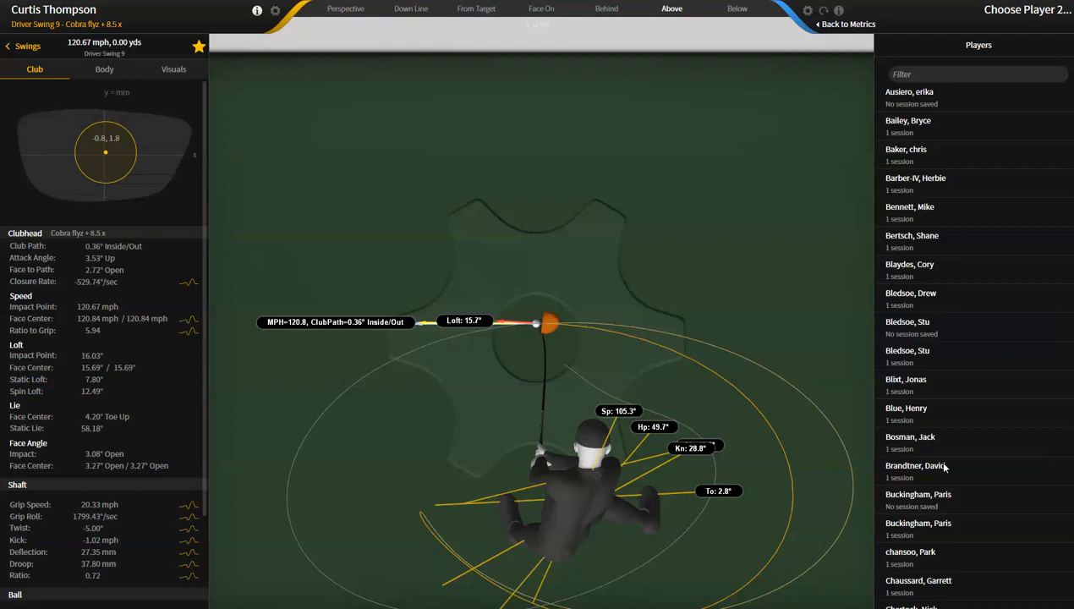
{"action": "scroll", "scroll_direction": "down", "scroll_amount": 3}
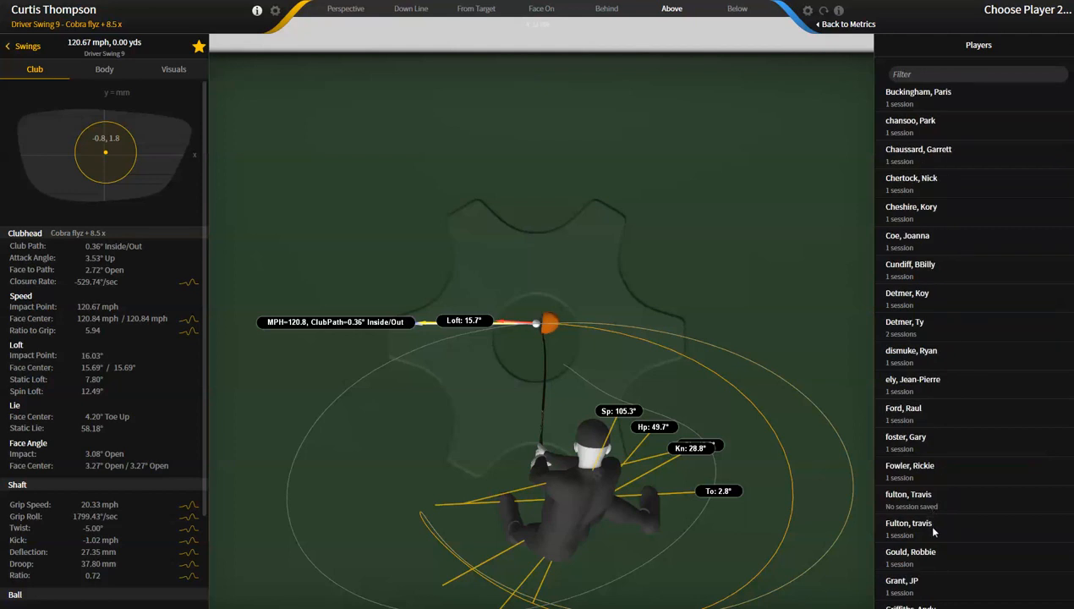
{"action": "left_click", "coordinate": [910, 465]}
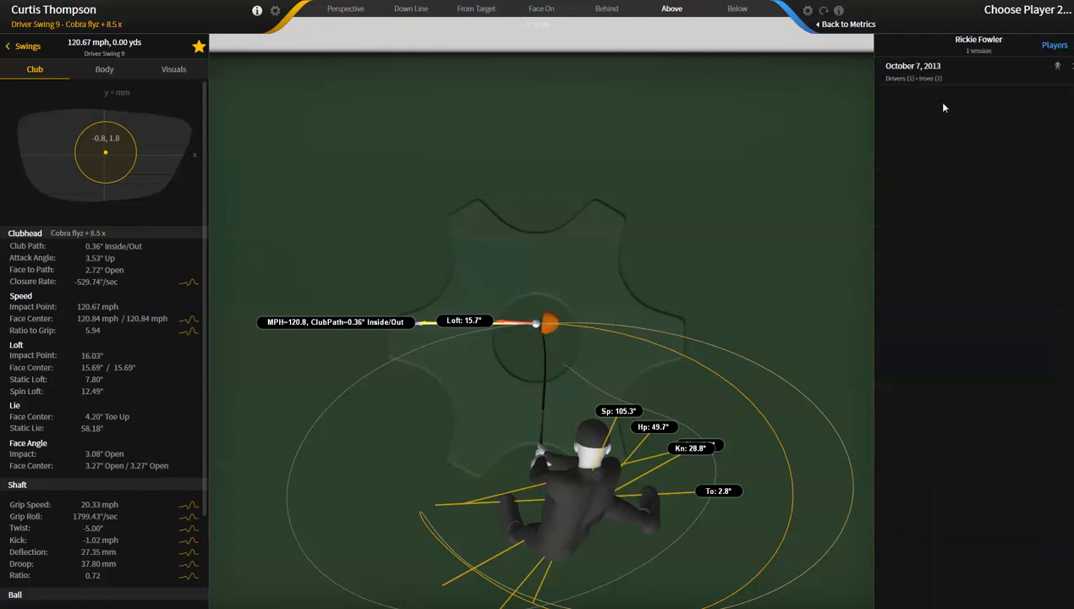
{"action": "left_click", "coordinate": [938, 68]}
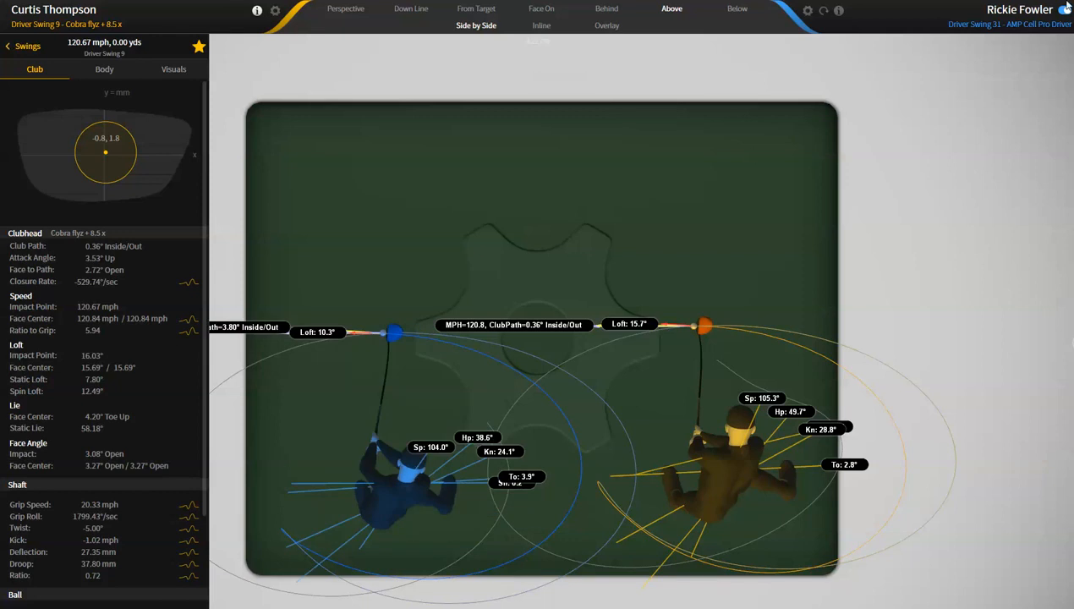
- Display Rickie Fowler's Driver Swing 31 club metrics in the right-hand panel
{"action": "left_click", "coordinate": [838, 10]}
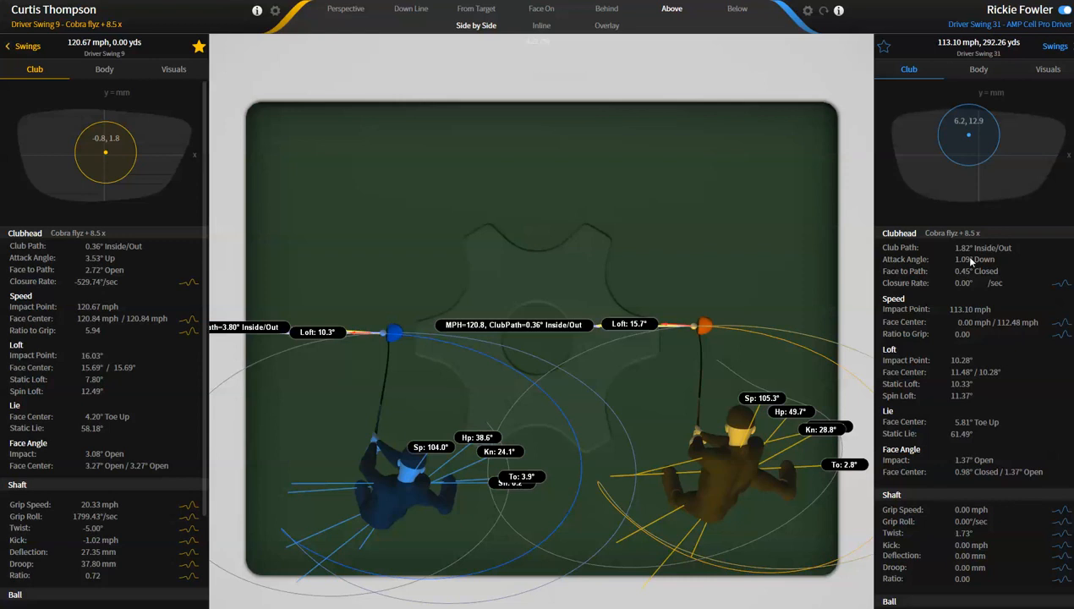
{"action": "mouse_move", "coordinate": [517, 507]}
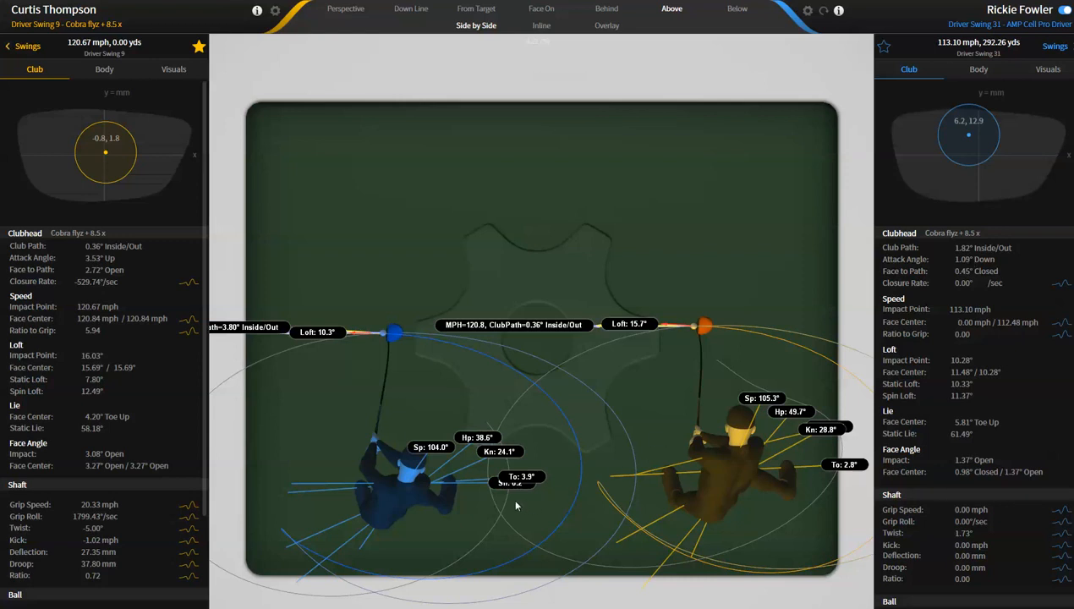
{"action": "mouse_move", "coordinate": [407, 493]}
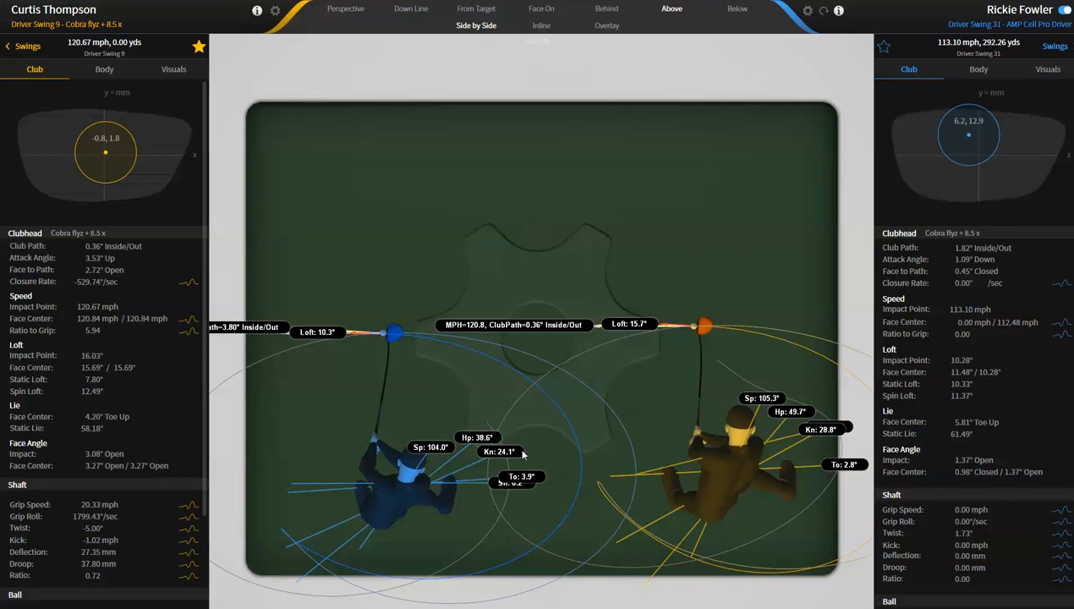
{"action": "mouse_move", "coordinate": [709, 460]}
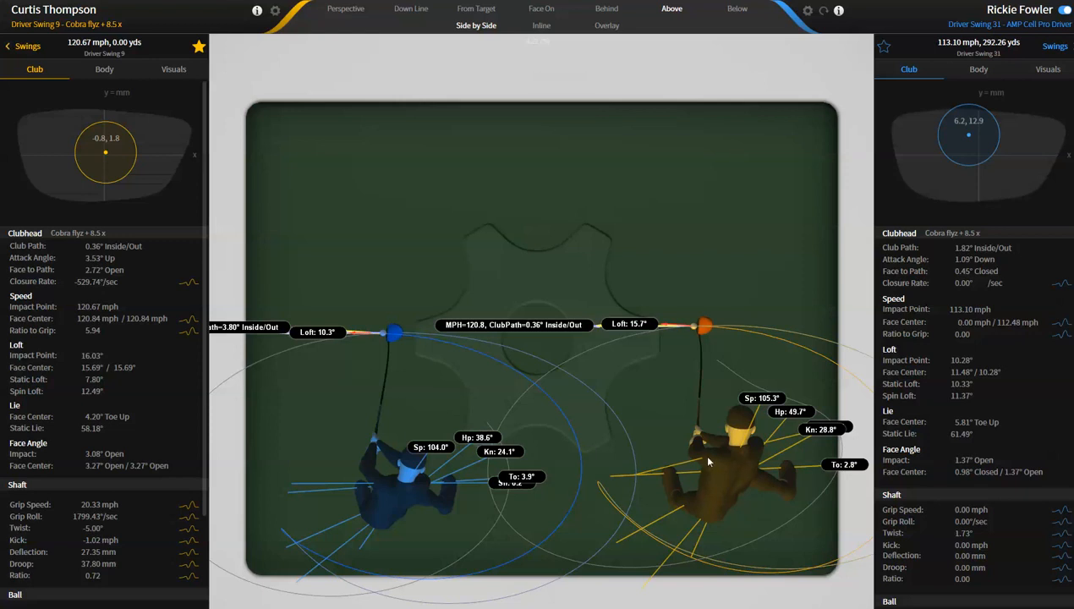
{"action": "mouse_move", "coordinate": [700, 462]}
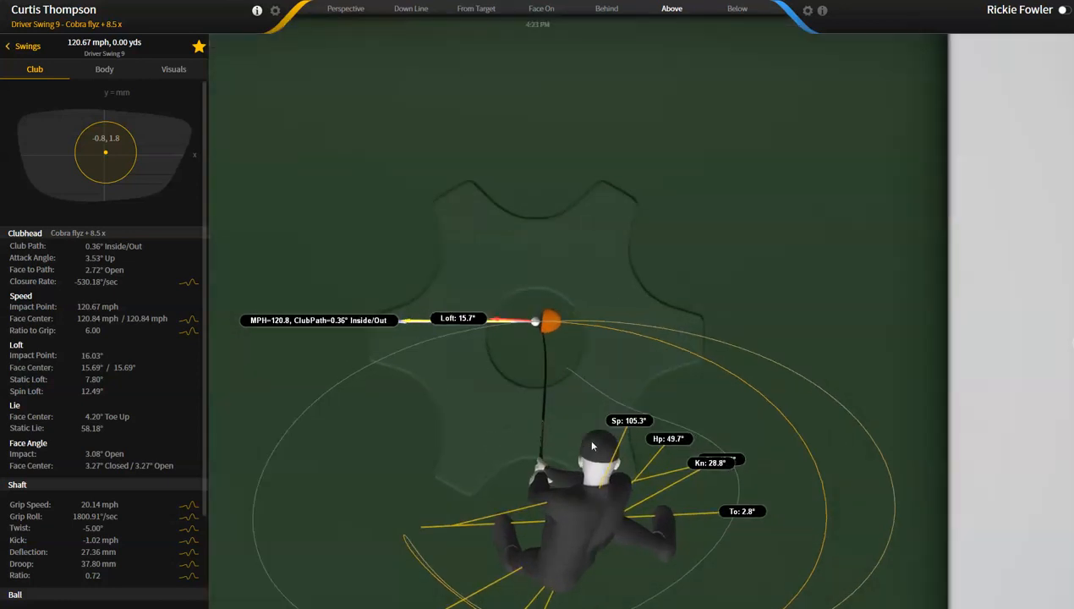
{"action": "mouse_move", "coordinate": [503, 351]}
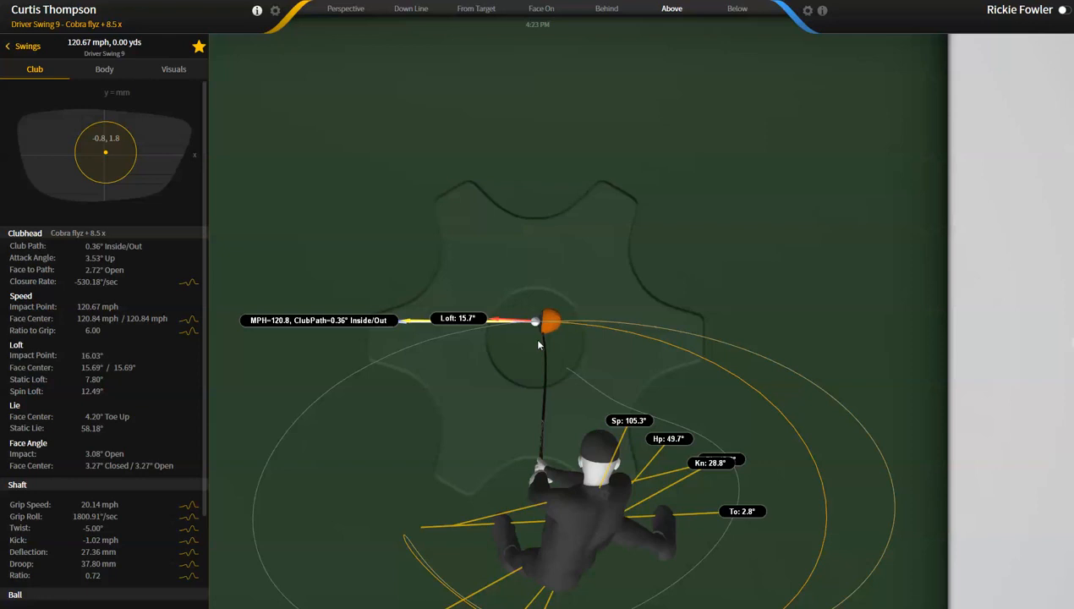
{"action": "mouse_move", "coordinate": [440, 401]}
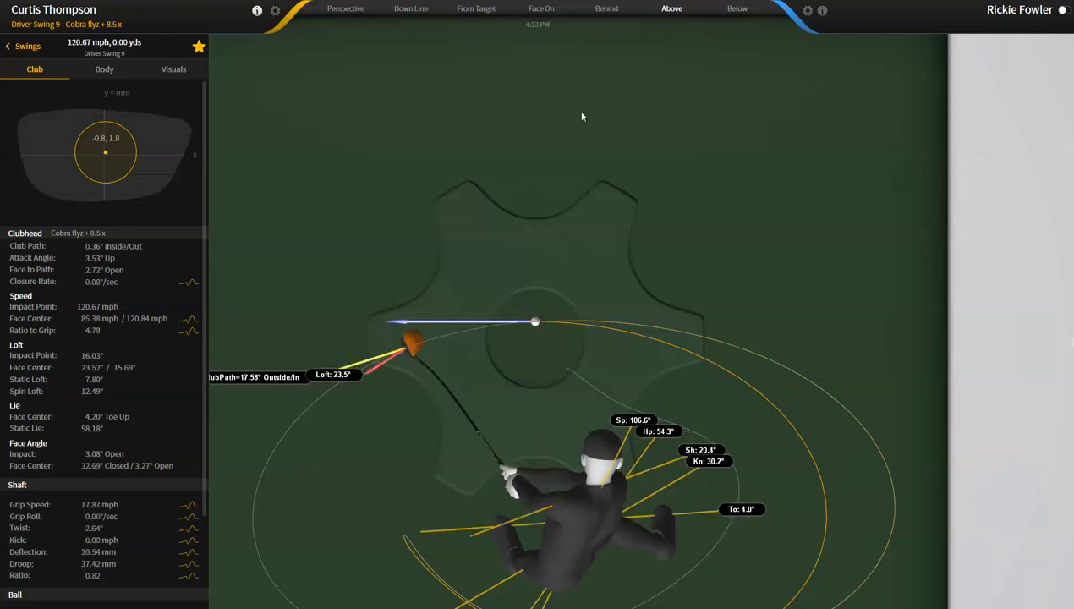
- Show Driver Swing 9 alone from the Face On camera view
{"action": "left_click", "coordinate": [541, 9]}
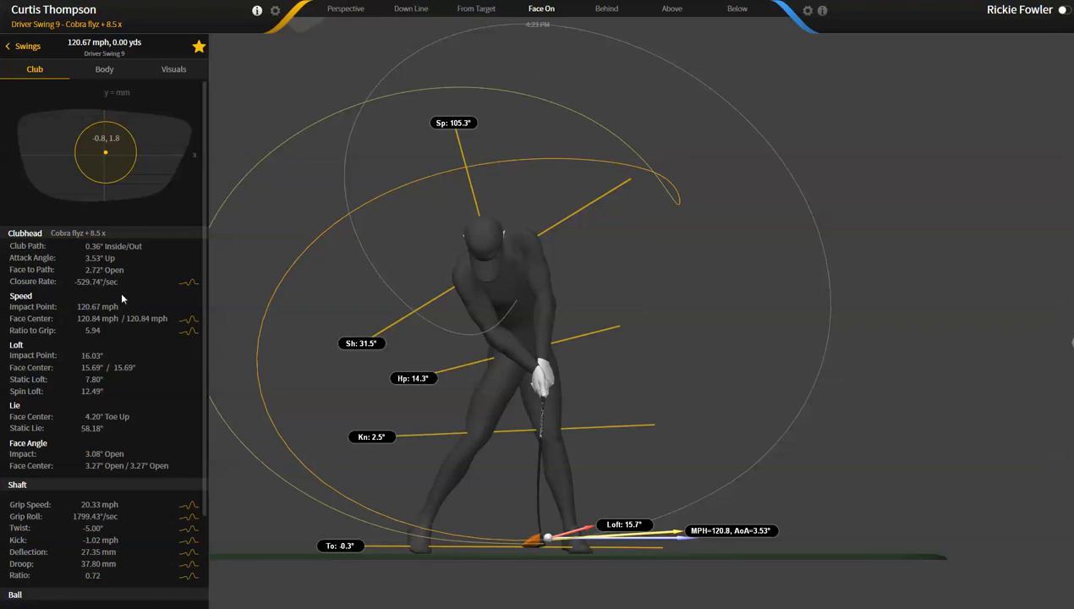
{"action": "mouse_move", "coordinate": [549, 565]}
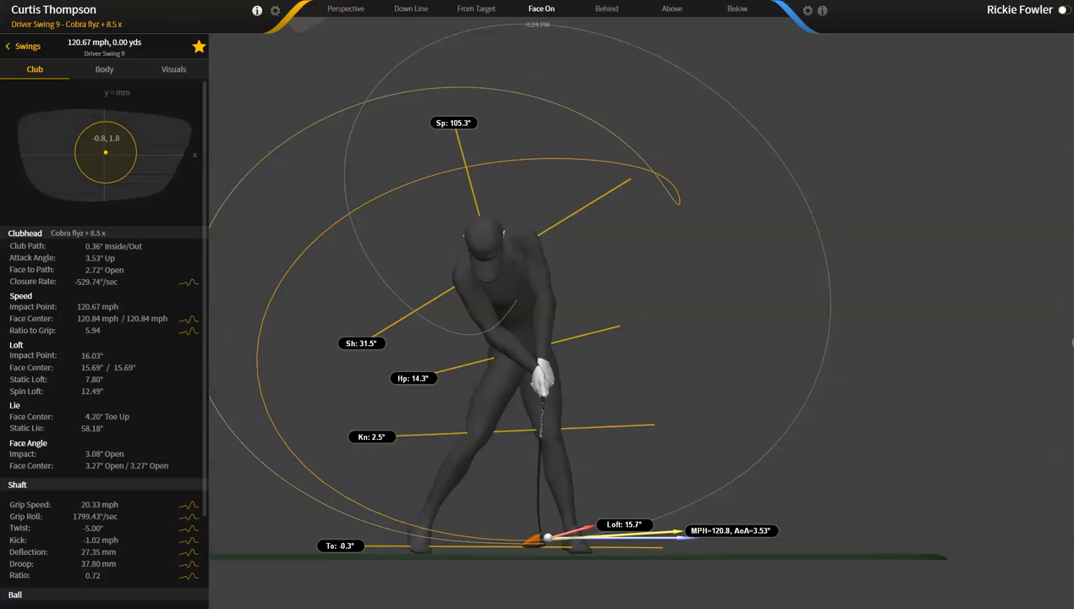
{"action": "mouse_move", "coordinate": [636, 596]}
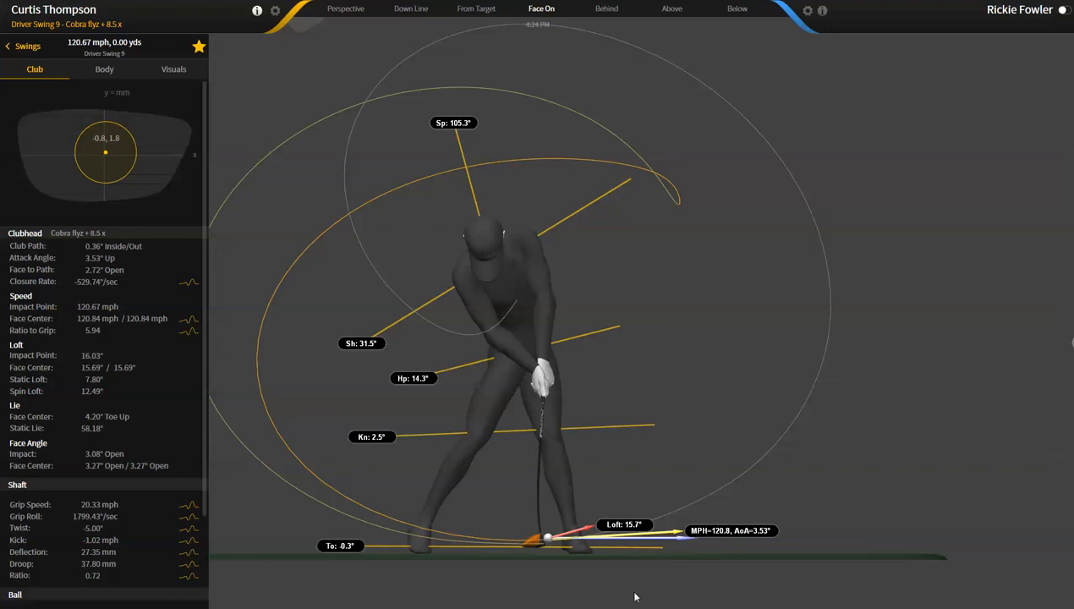